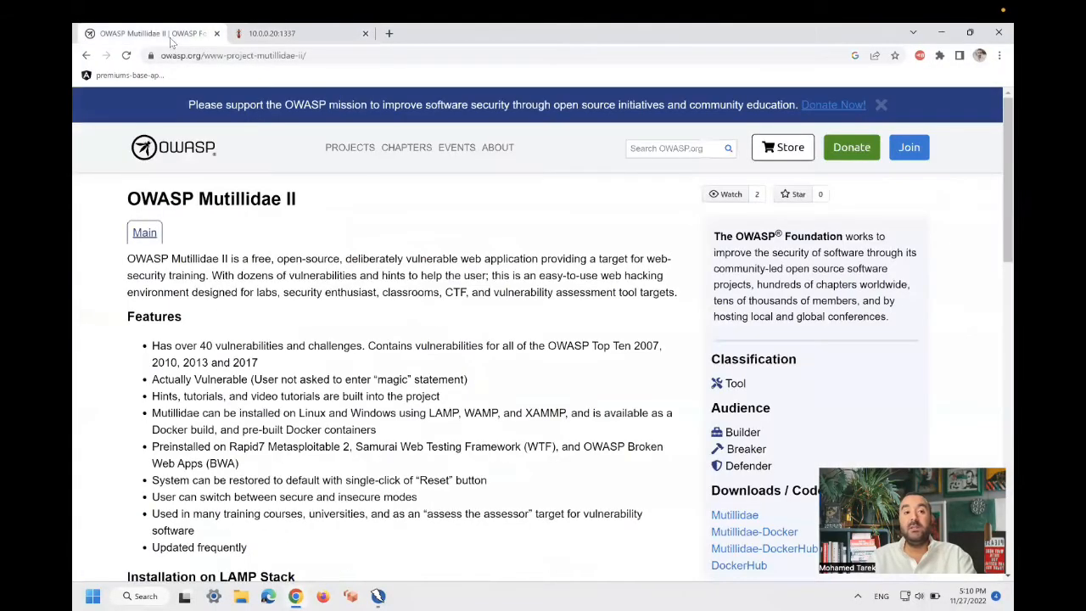
mouse_move(340, 229)
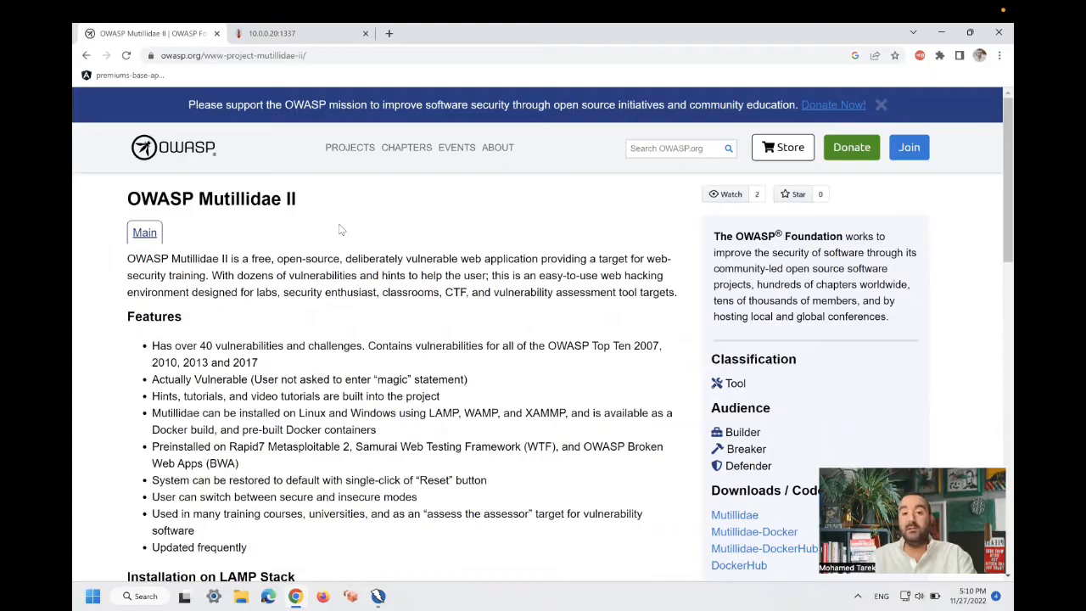
Step: Visit the Mutillidae Login/Register page at 10.0.0.20:1337, return home and select the address
scroll("down", 3)
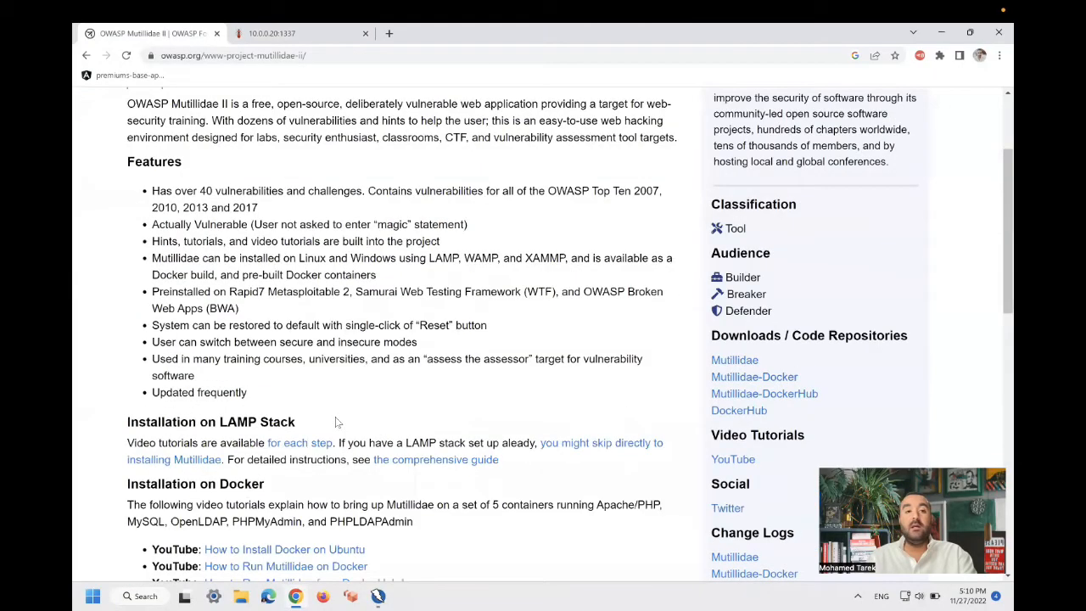
scroll("up", 3)
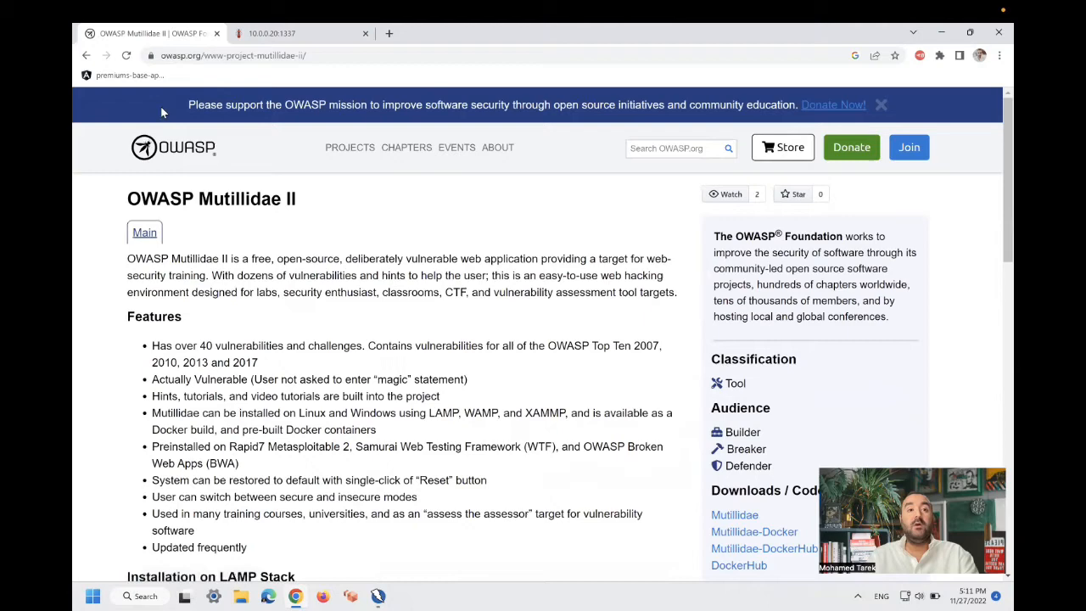
left_click(271, 34)
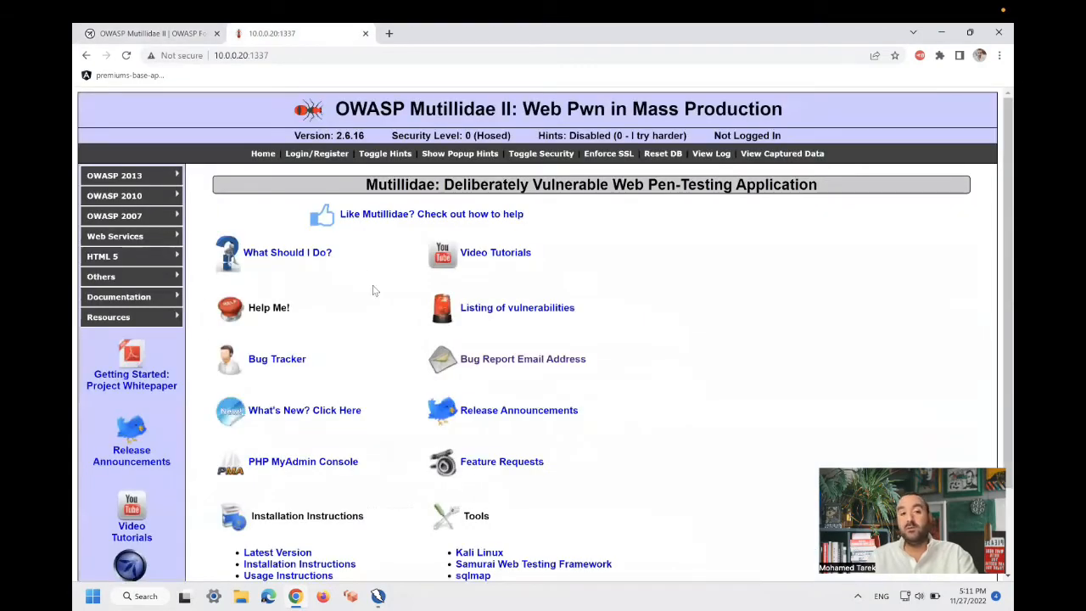
mouse_move(360, 220)
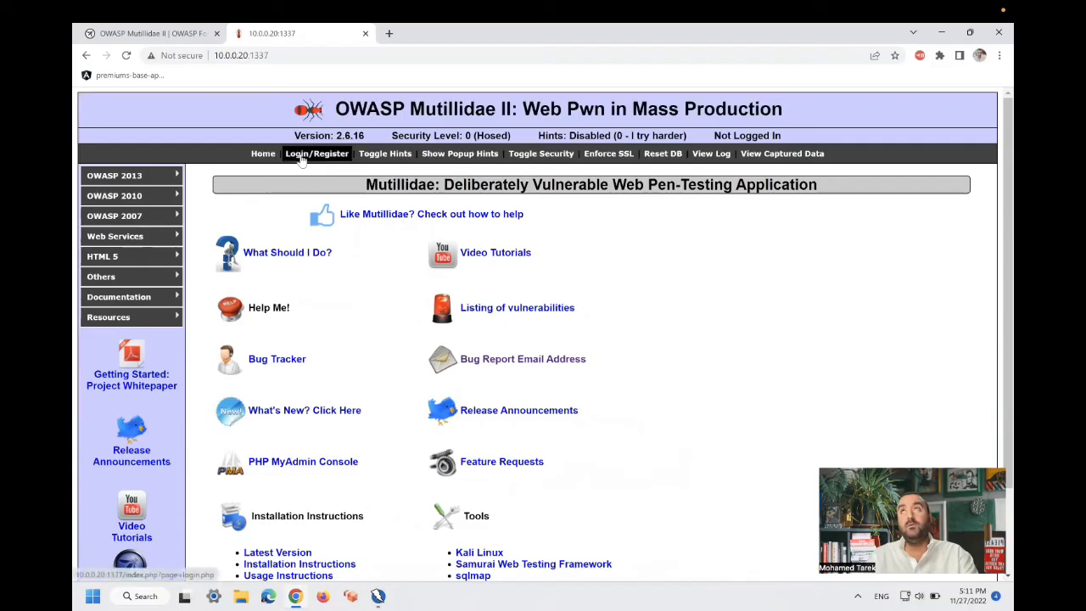
left_click(315, 153)
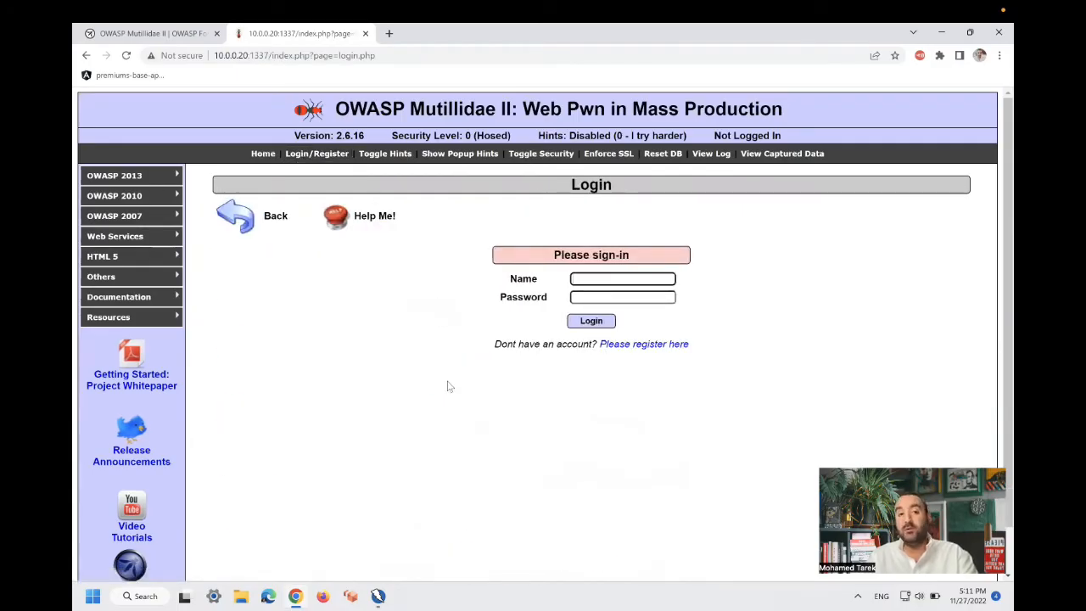
left_click(85, 54)
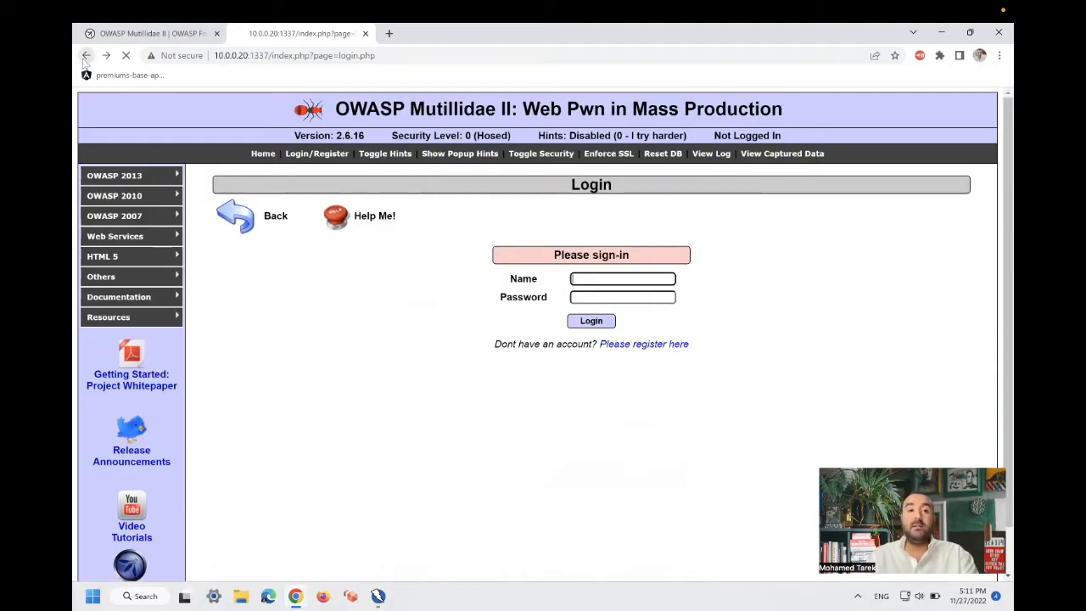
left_click(84, 54)
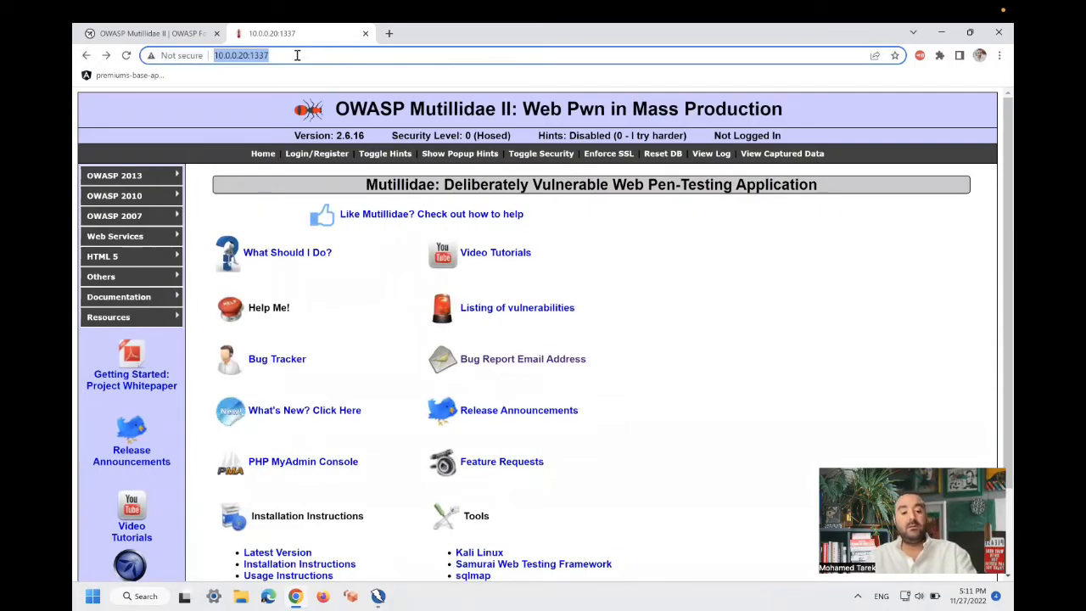
mouse_move(543, 274)
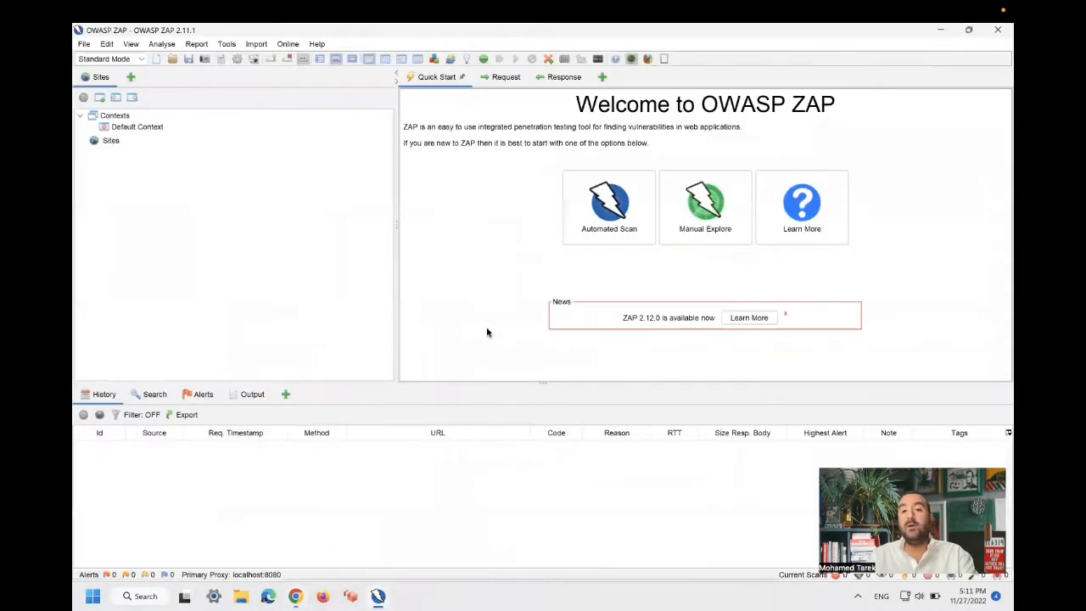
mouse_move(475, 321)
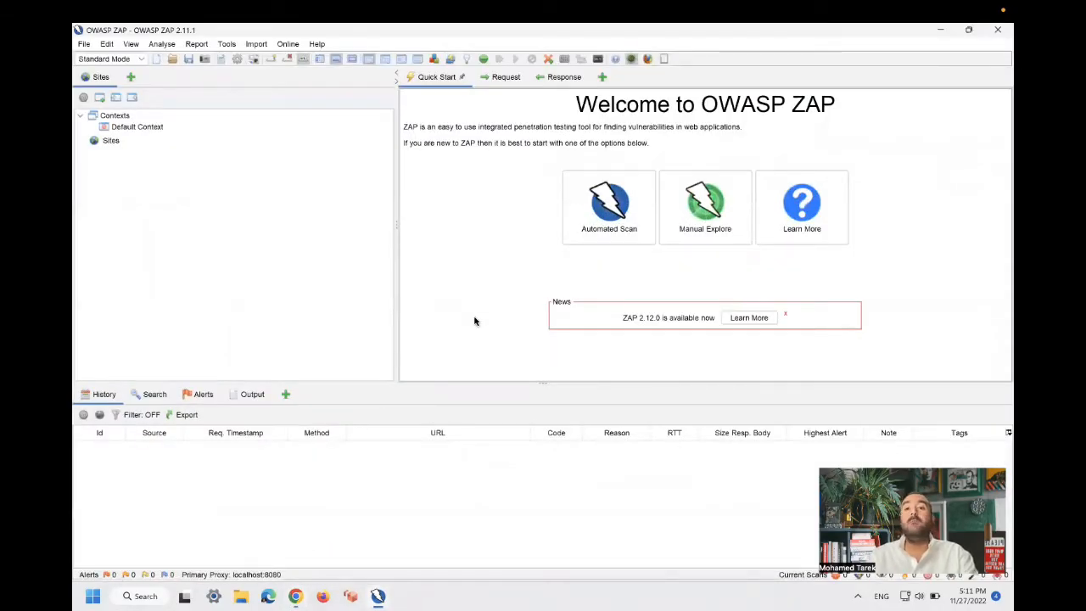
mouse_move(424, 152)
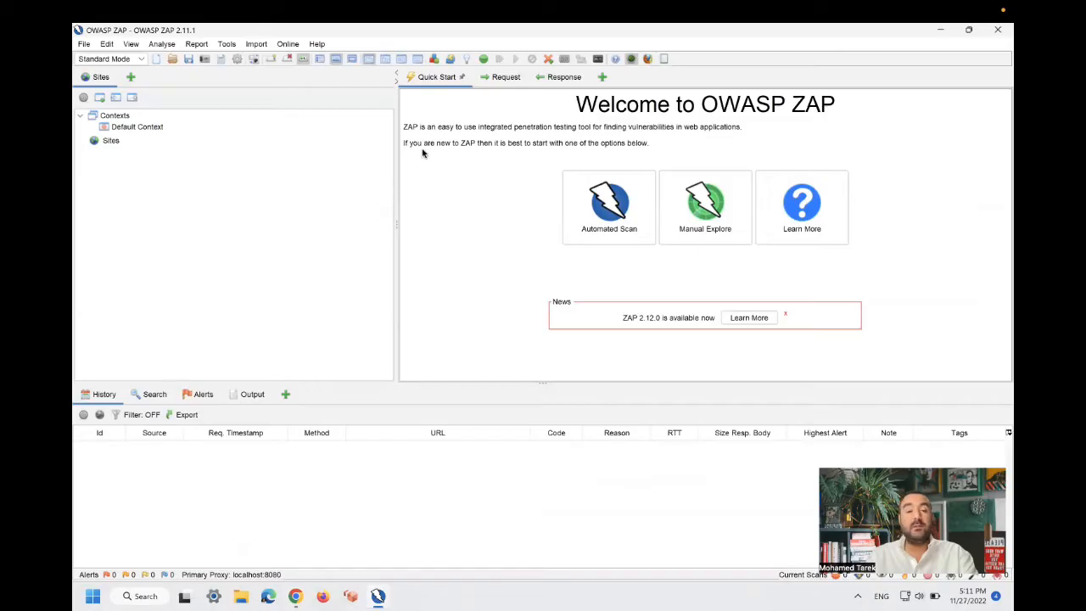
Step: Expand ZAP's Help menu from the Welcome screen
left_click(316, 45)
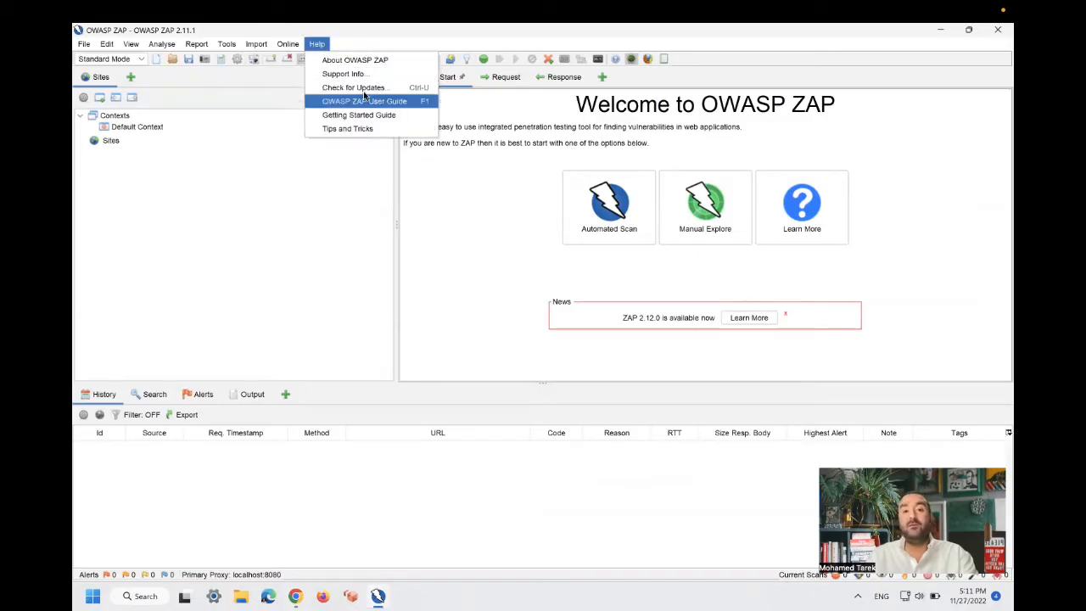
mouse_move(353, 88)
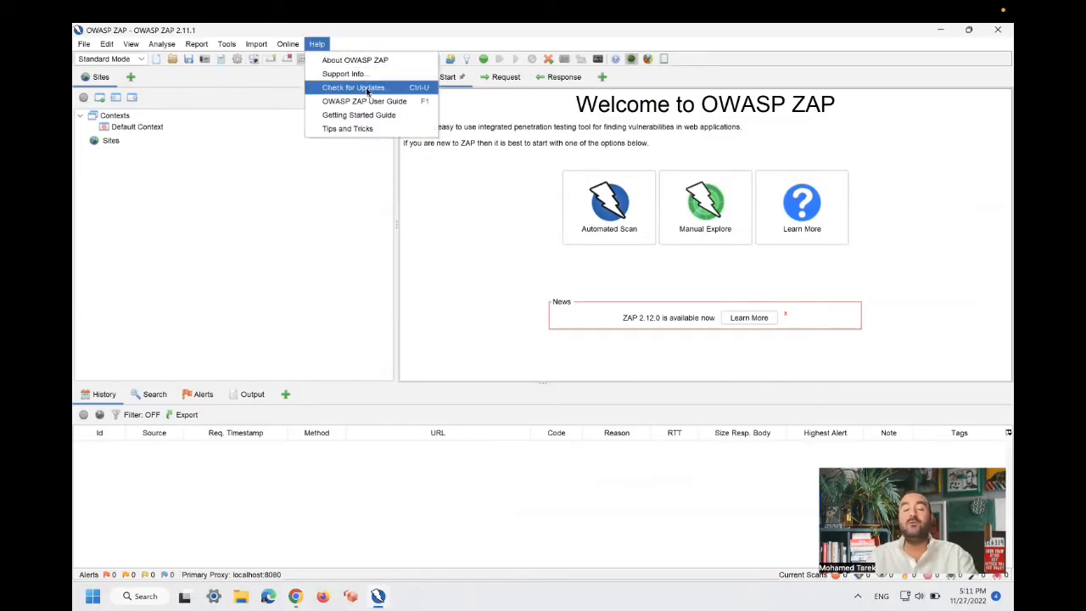
Step: In Manage Add-ons, filter Installed for "fuzz", review FuzzDB Files, then show the Marketplace list
left_click(353, 88)
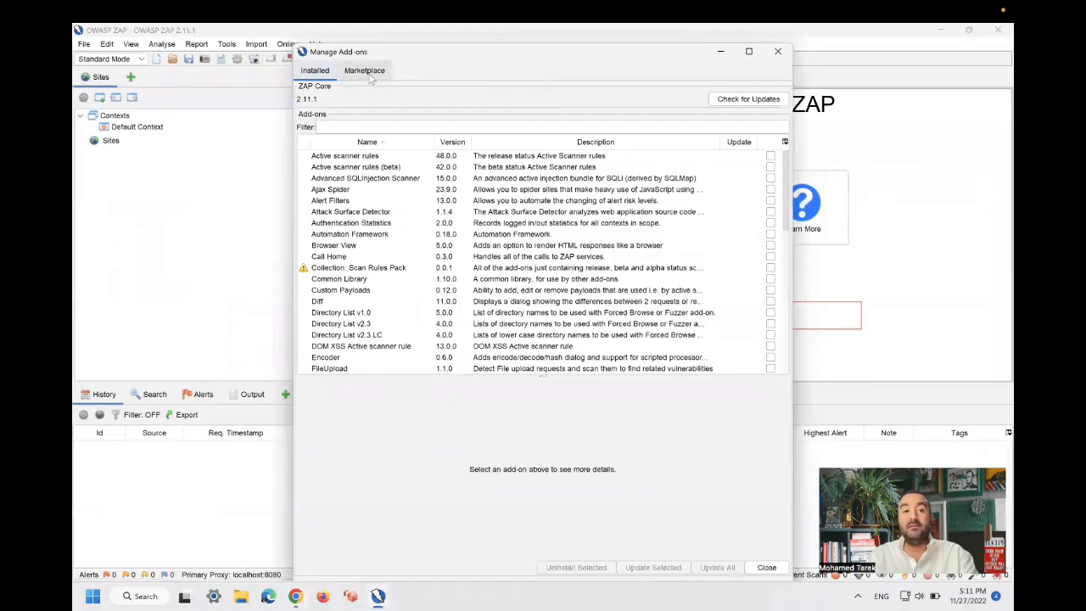
left_click(746, 99)
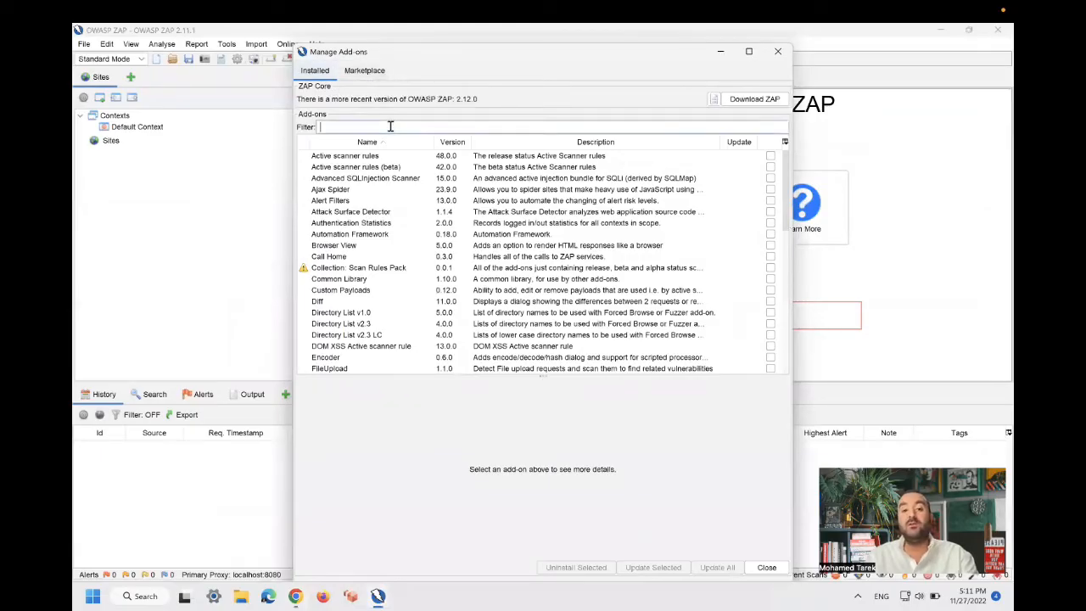
type("fuzz")
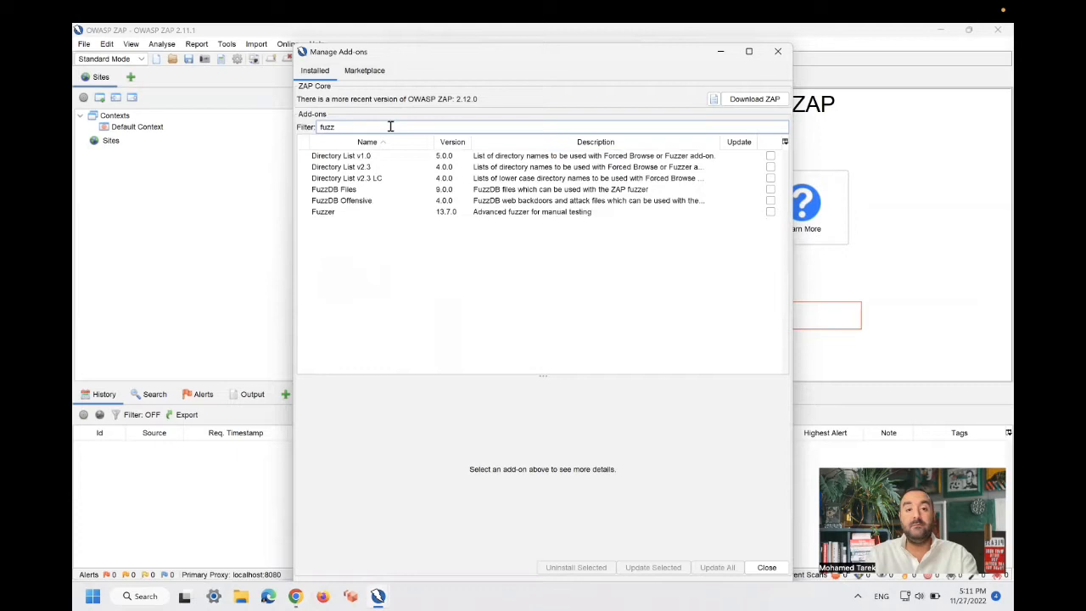
mouse_move(365, 194)
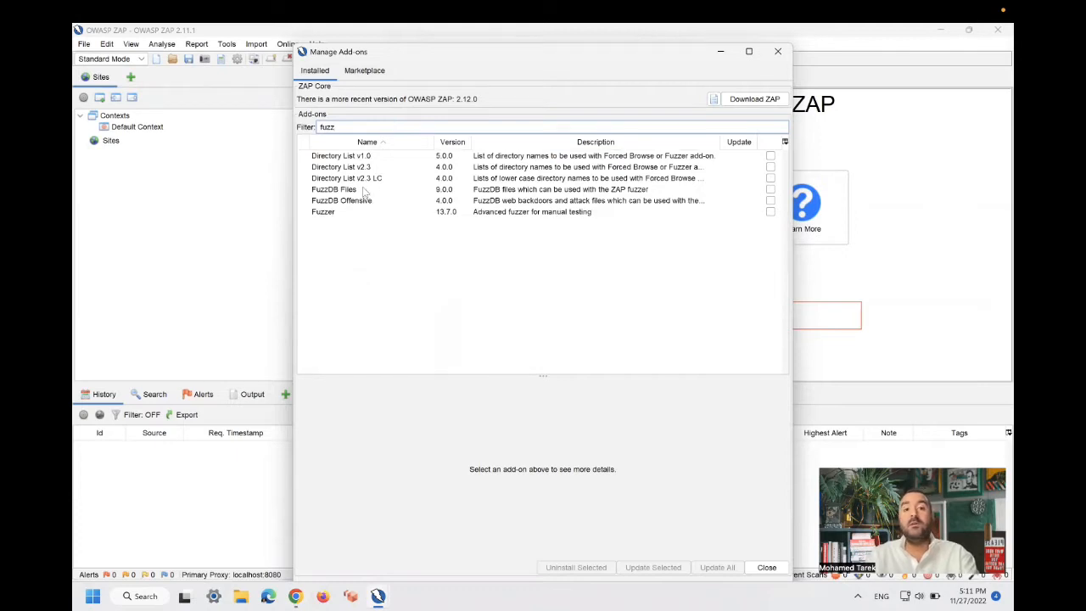
left_click(365, 190)
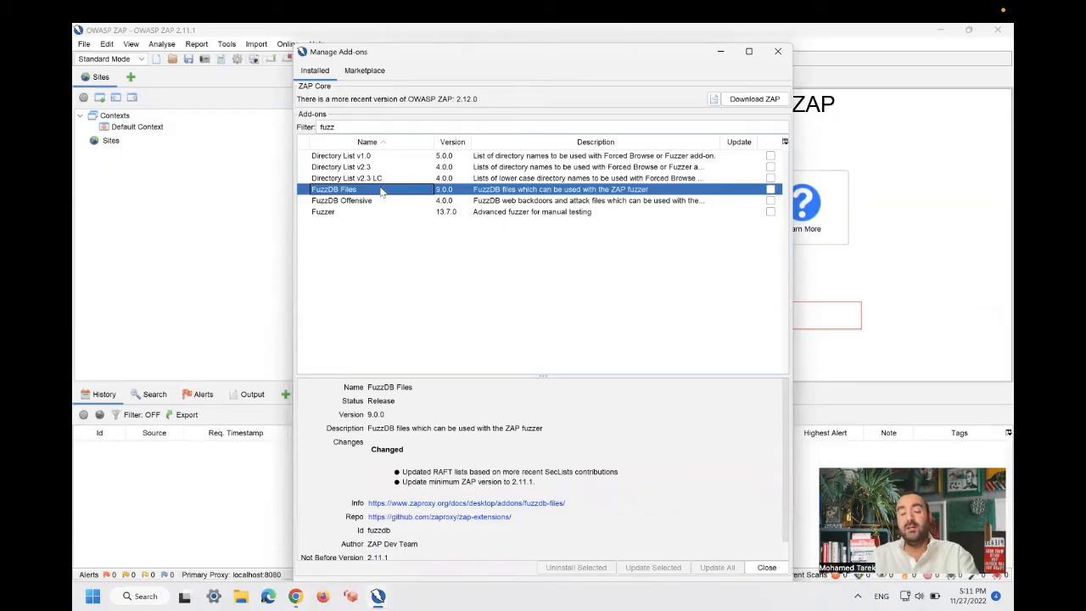
left_click(363, 71)
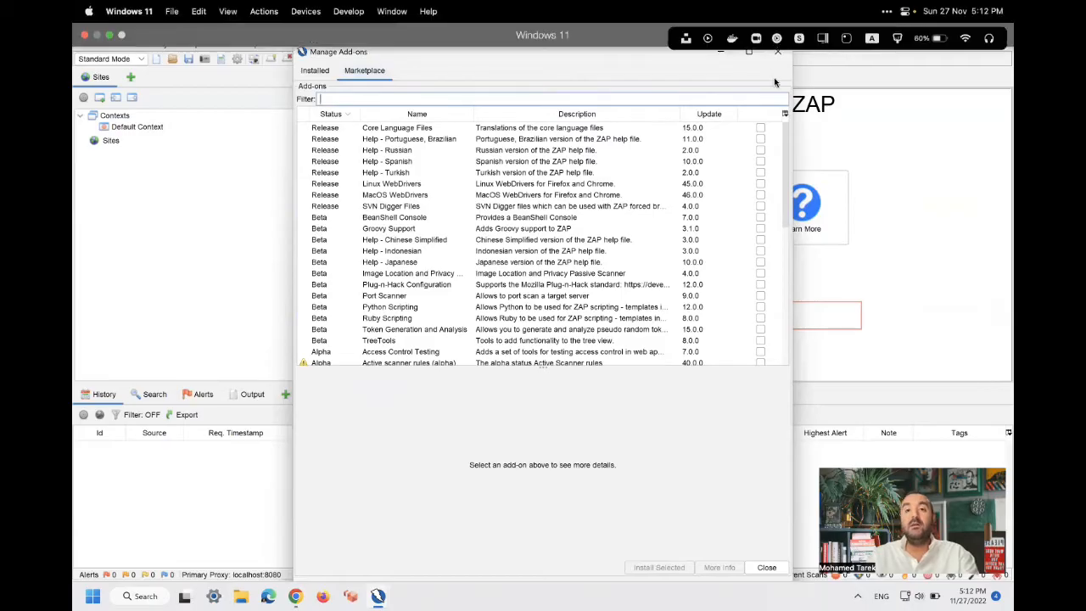
mouse_move(821, 180)
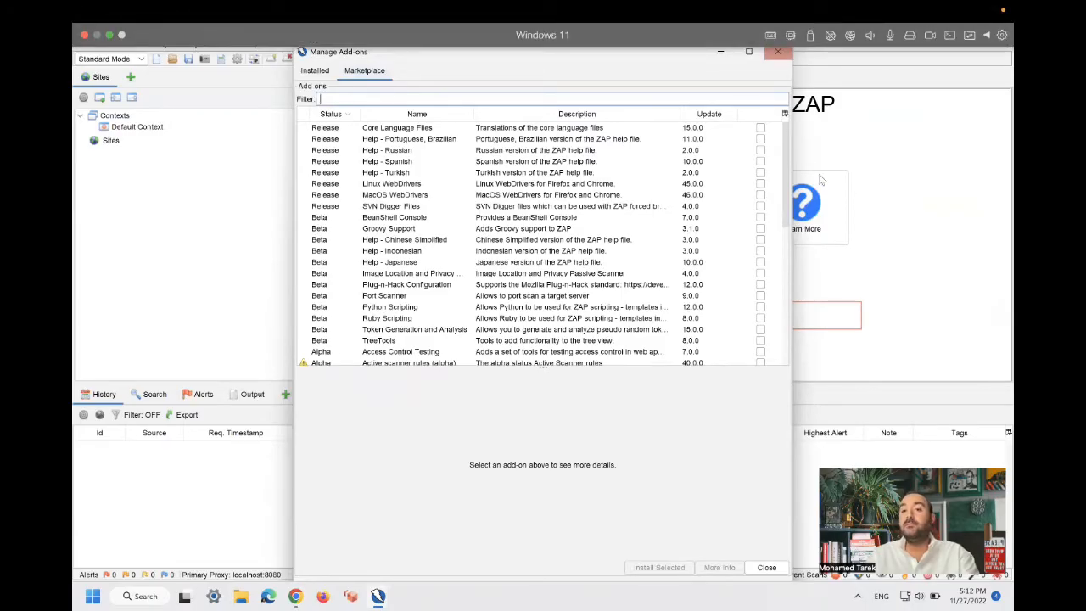
left_click(767, 567)
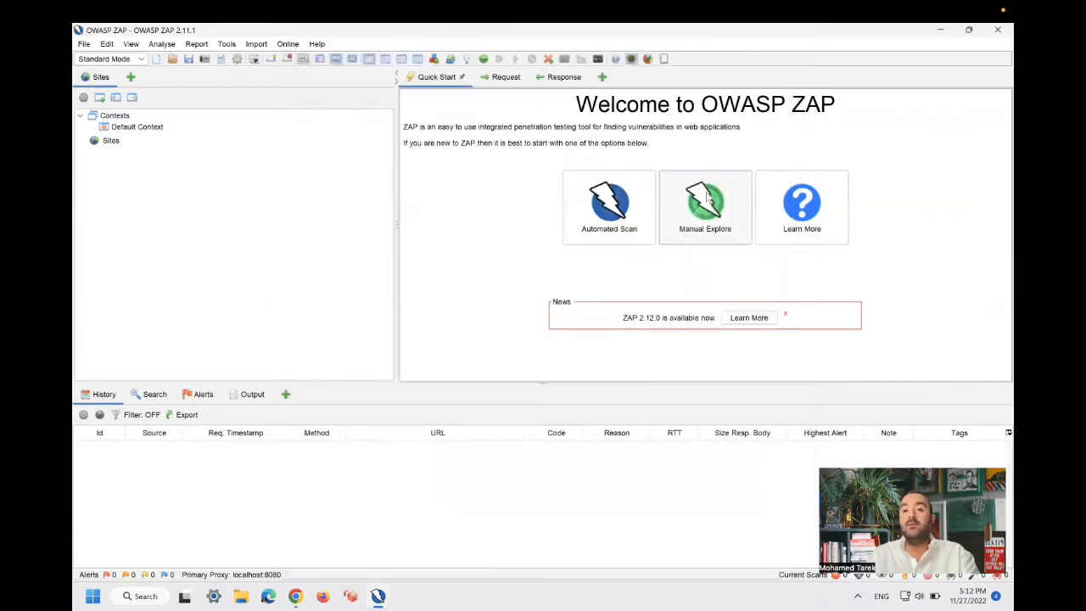
left_click(706, 207)
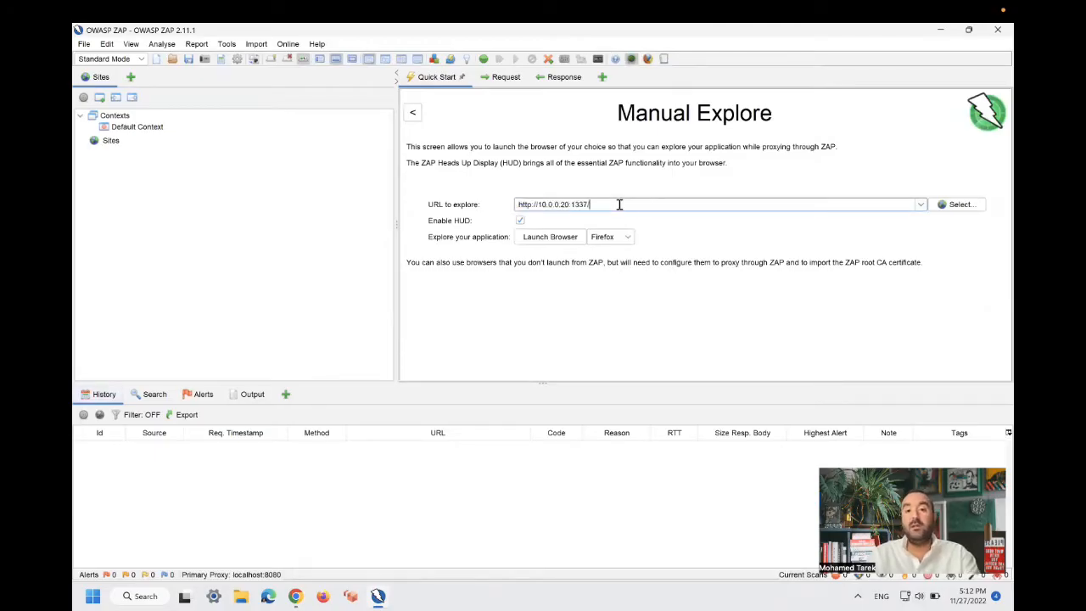
mouse_move(549, 237)
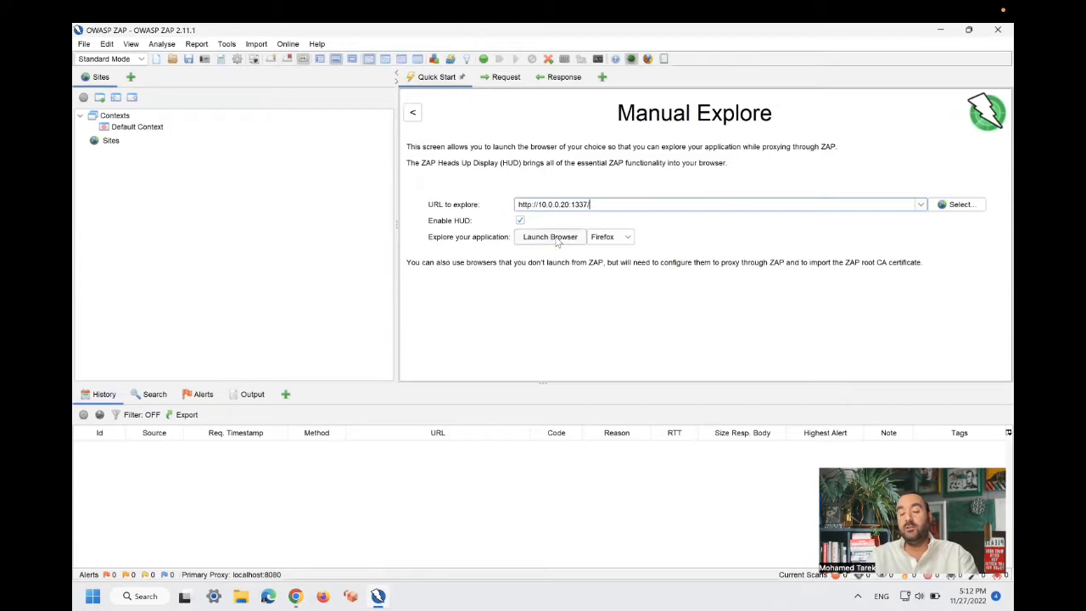
mouse_move(550, 238)
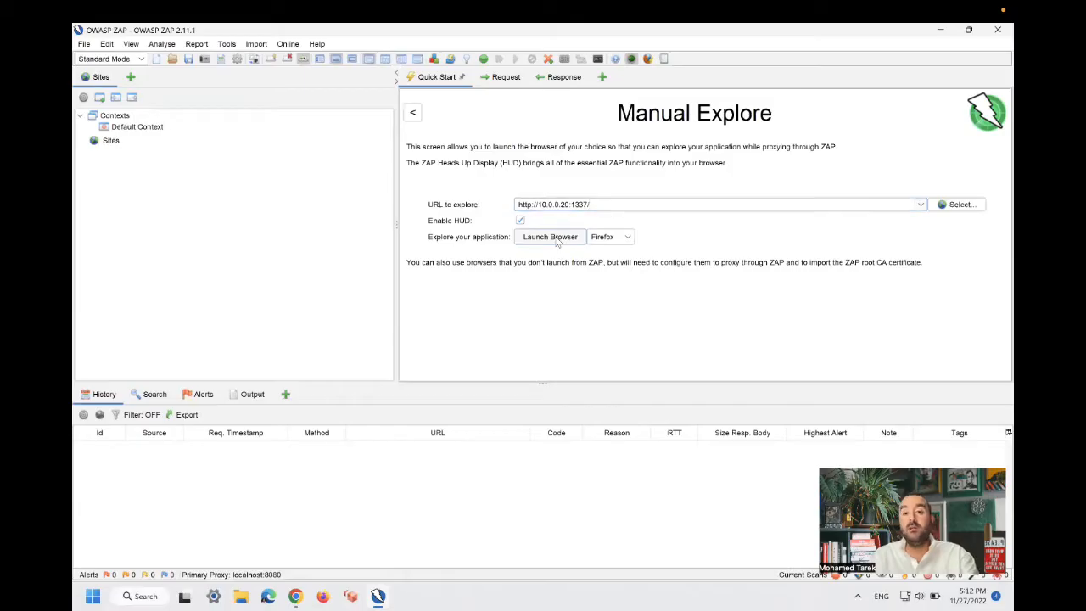
left_click(550, 237)
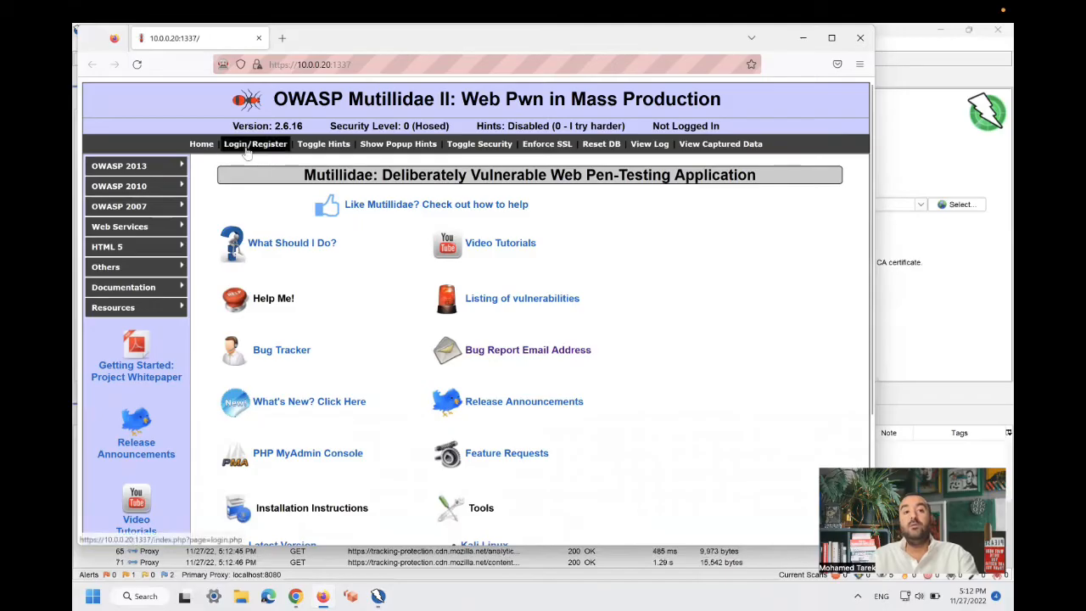
Step: Enter username test on the Mutillidae login form
left_click(254, 142)
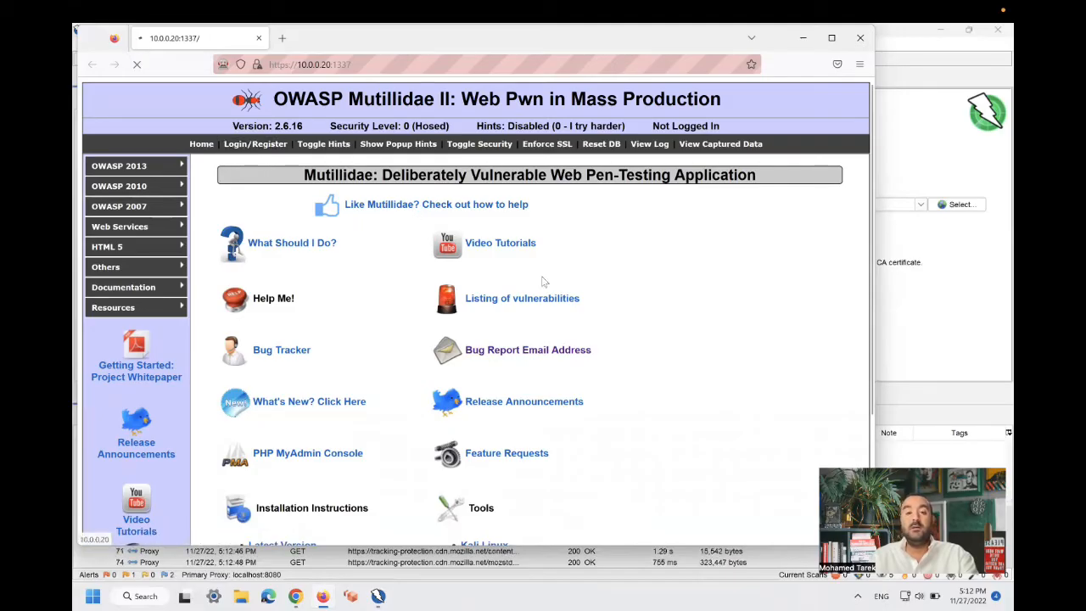
left_click(255, 143)
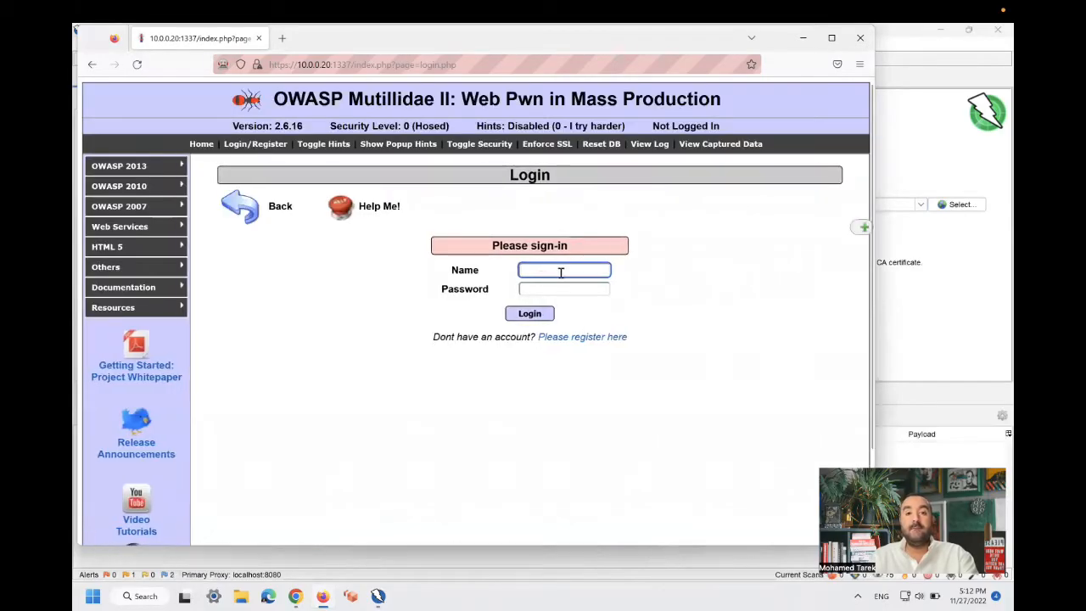
type("test")
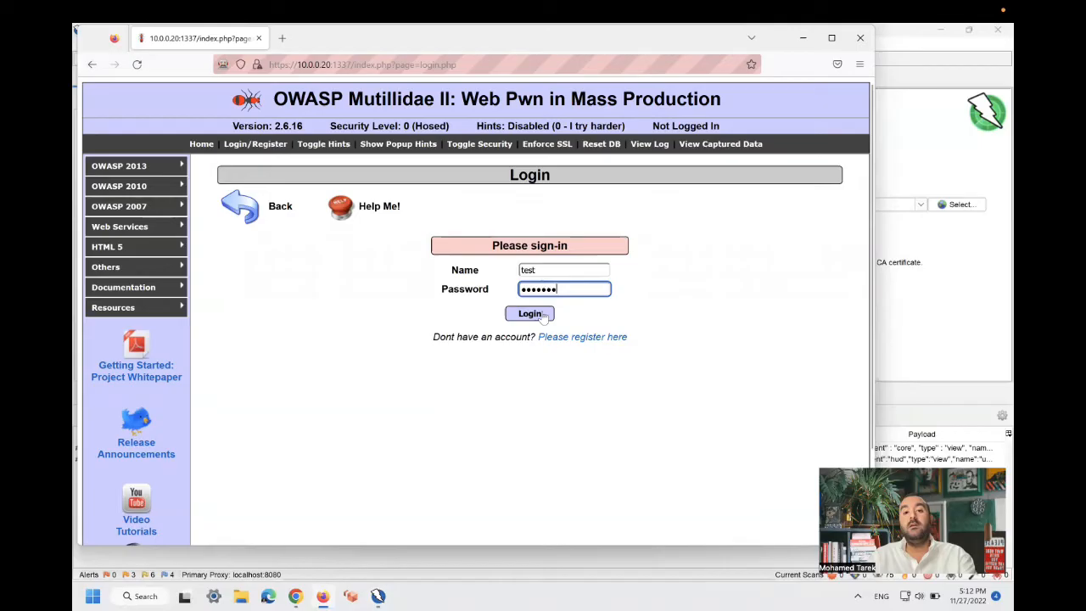
Step: Submit the login, continuing past the ZAP HUD welcome, so the request goes through ZAP
left_click(529, 314)
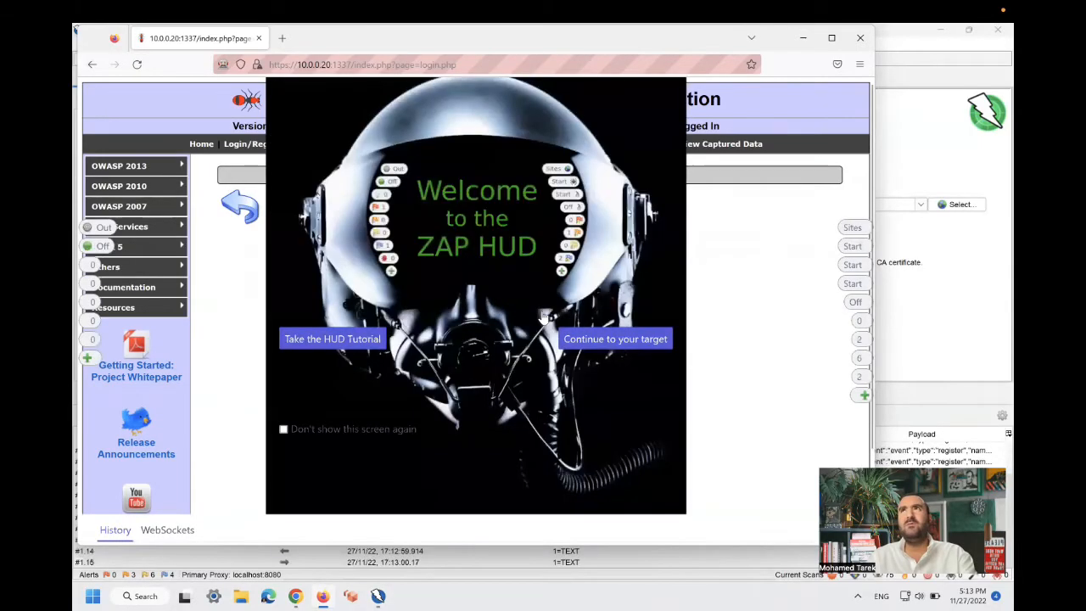
left_click(614, 339)
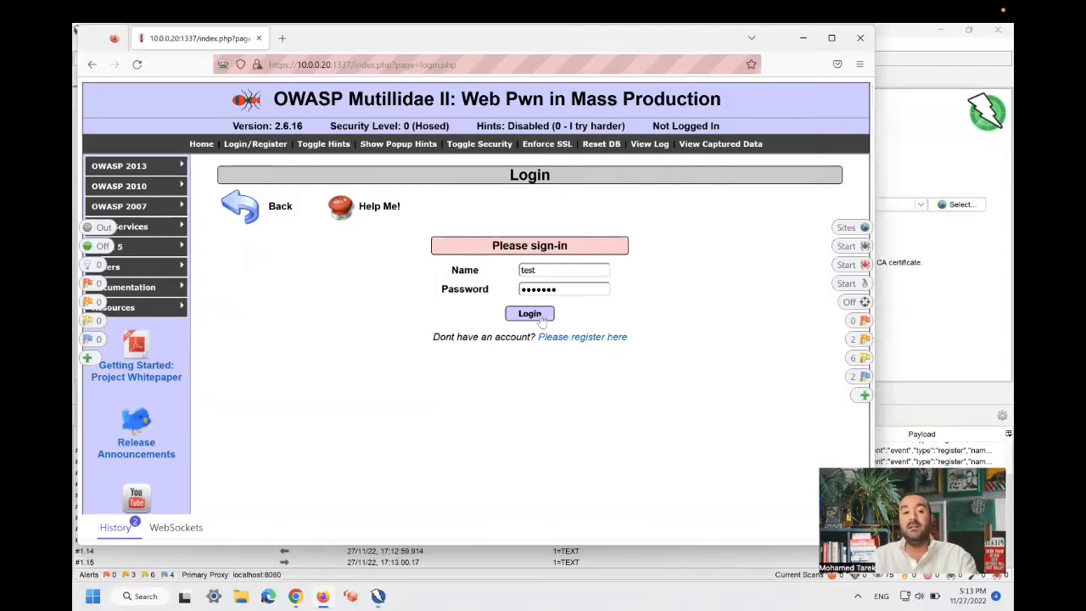
left_click(530, 313)
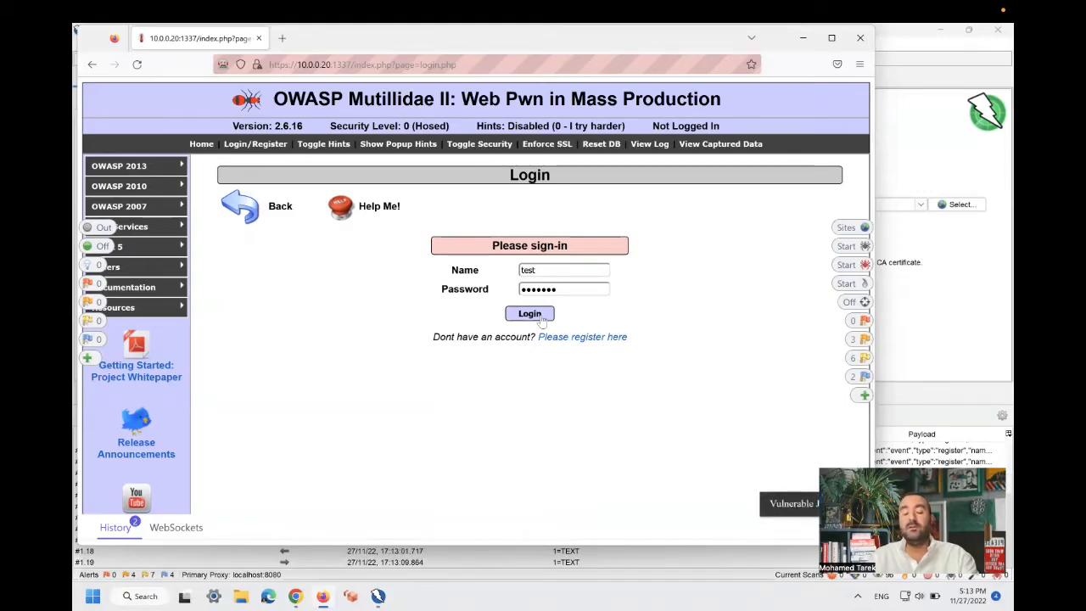
left_click(530, 313)
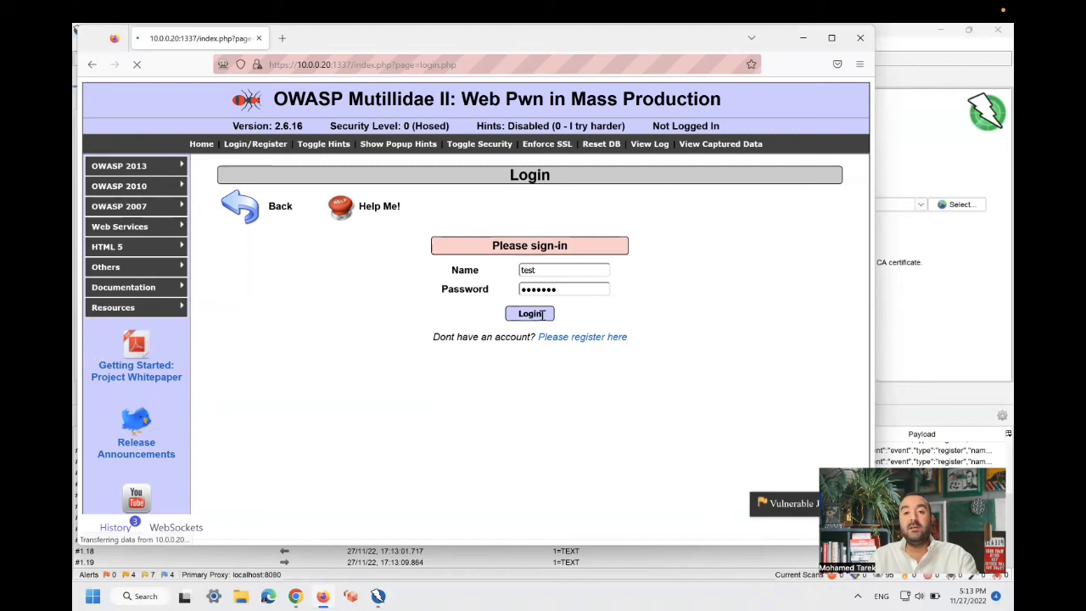
left_click(529, 312)
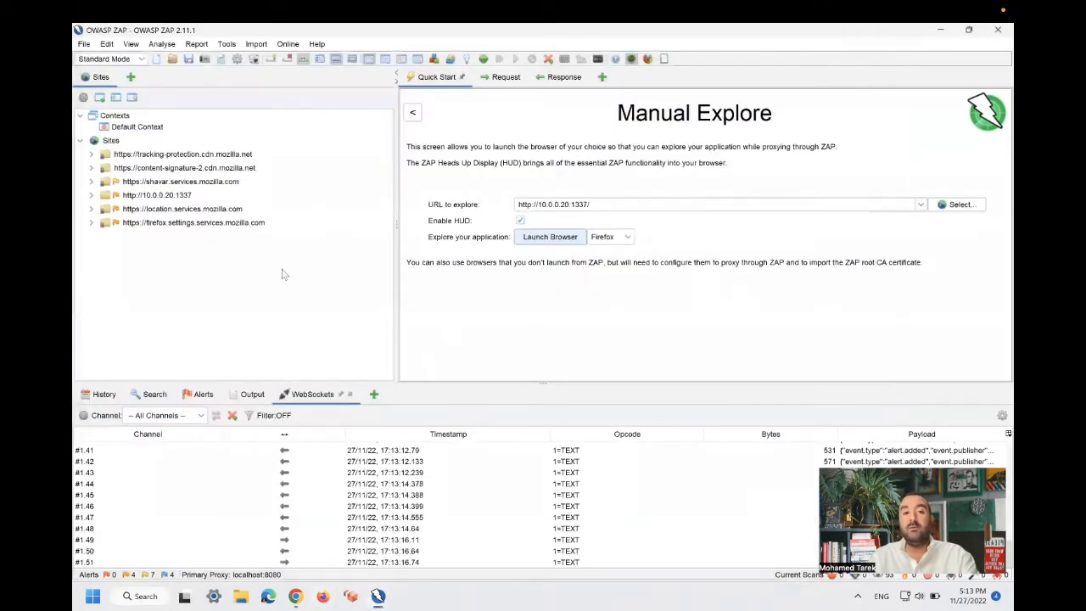
Step: In the Sites tree, select the 10.0.0.20:1337 POST login request and view its raw Request
left_click(91, 153)
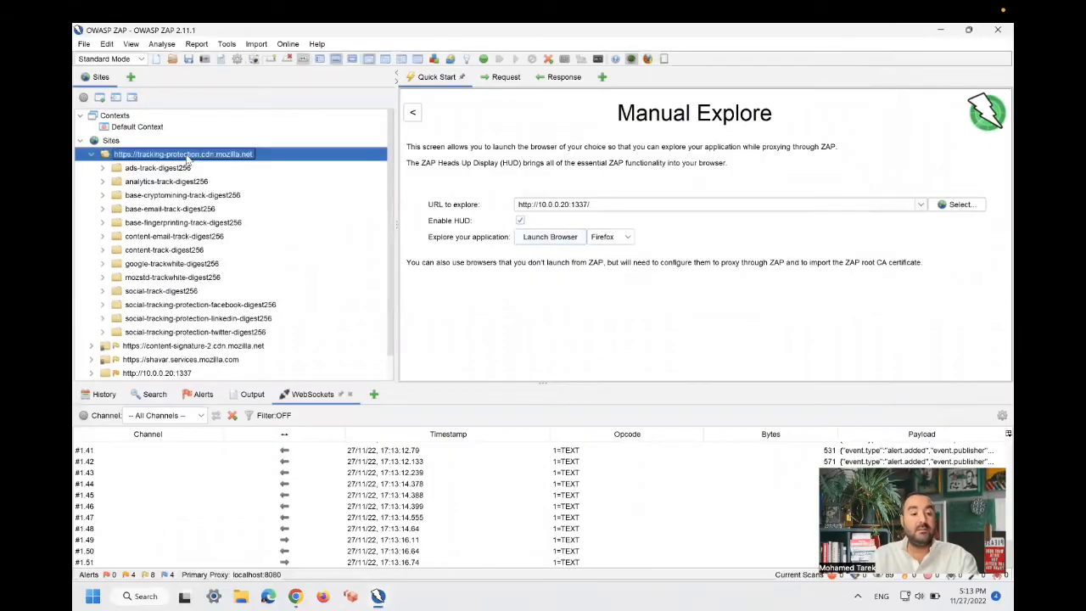
left_click(92, 153)
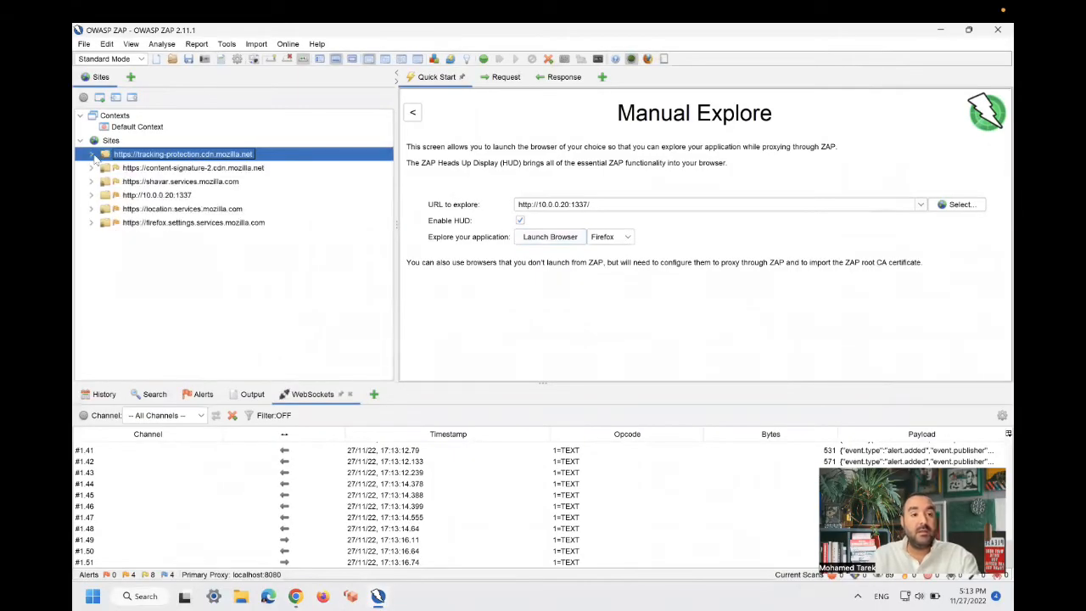
left_click(180, 180)
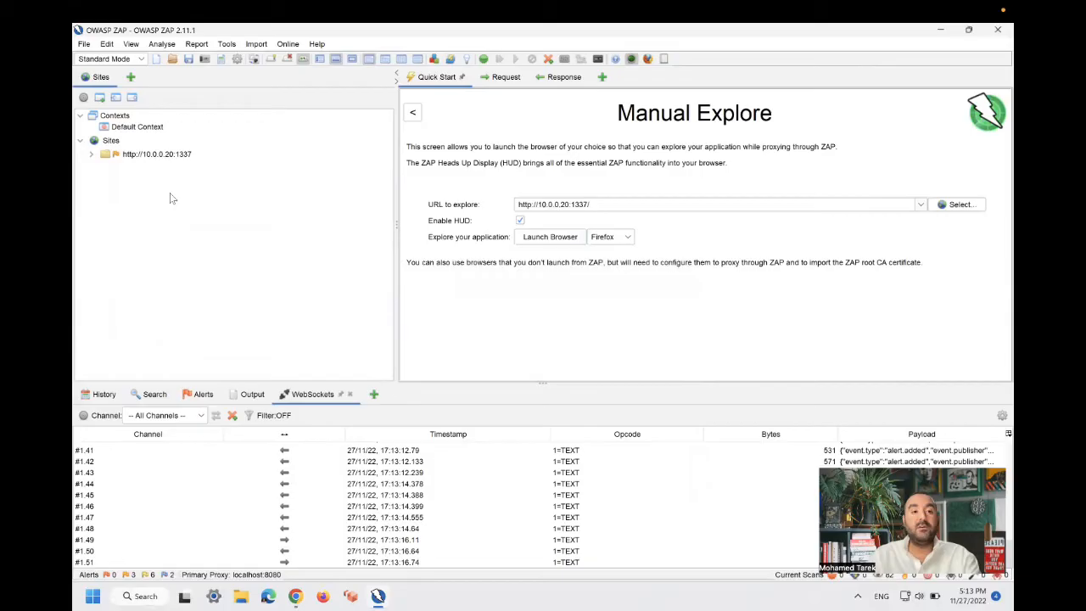
left_click(91, 152)
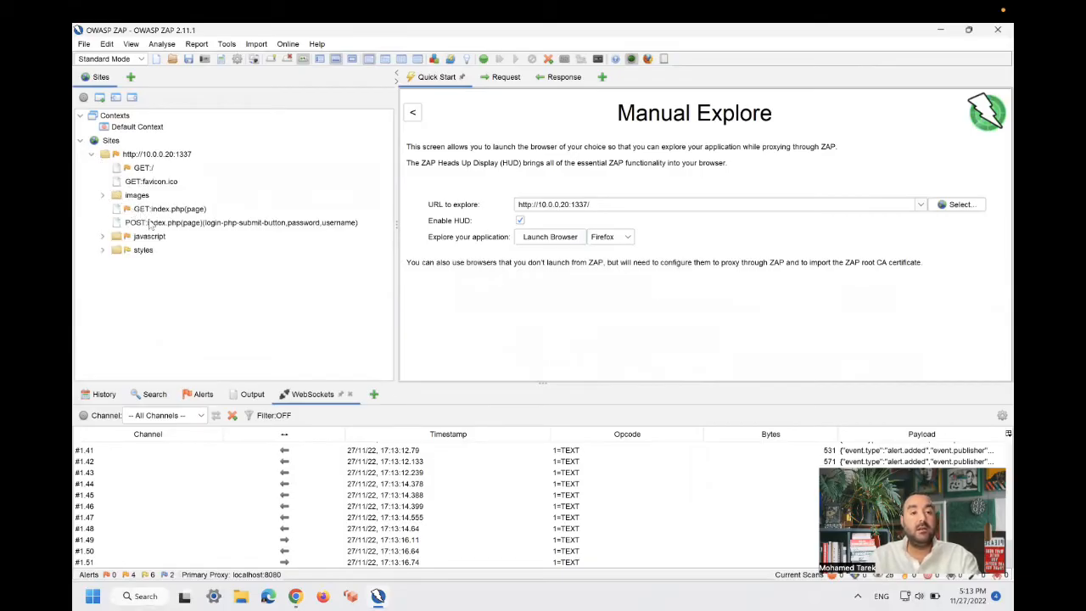
left_click(241, 223)
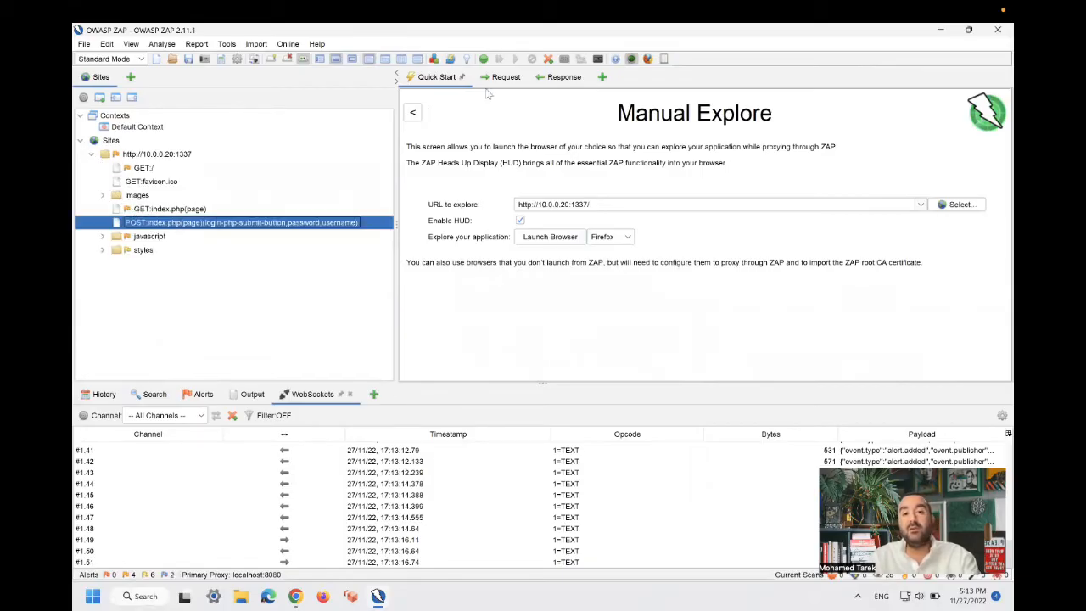
left_click(495, 76)
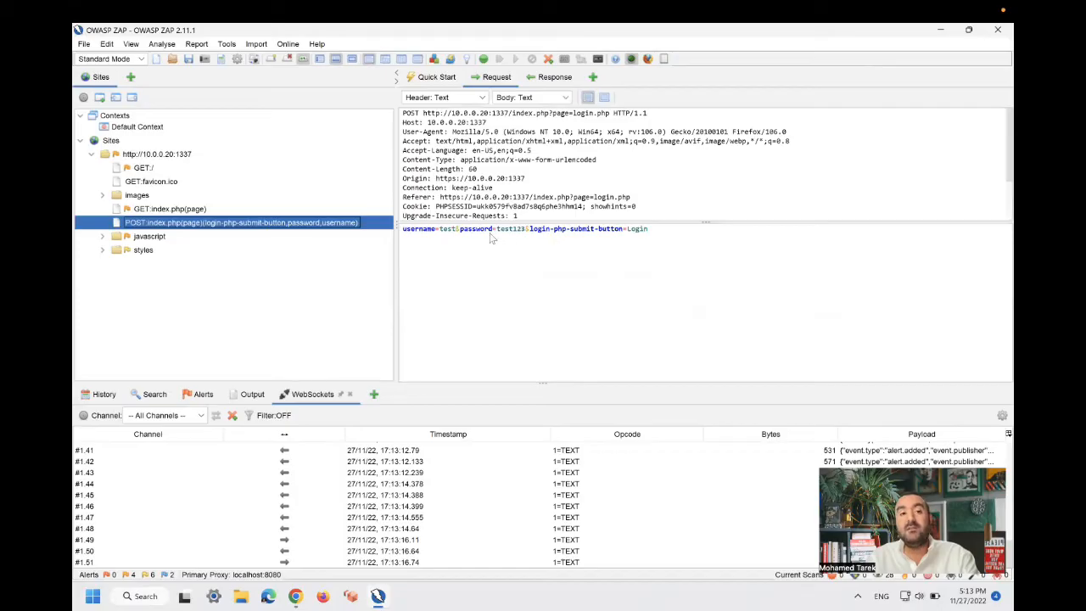
mouse_move(432, 241)
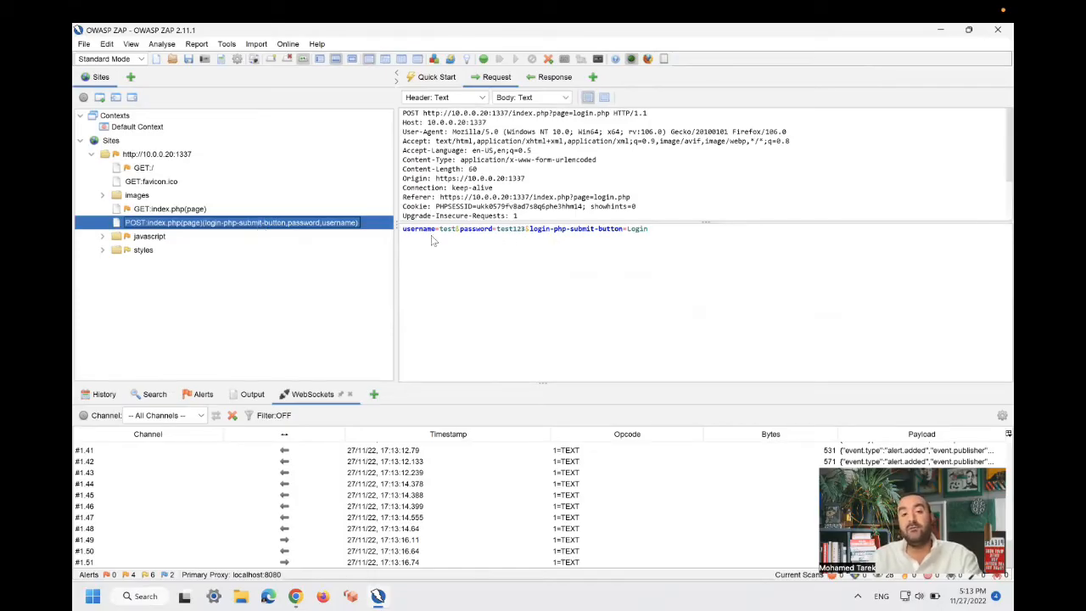
mouse_move(517, 237)
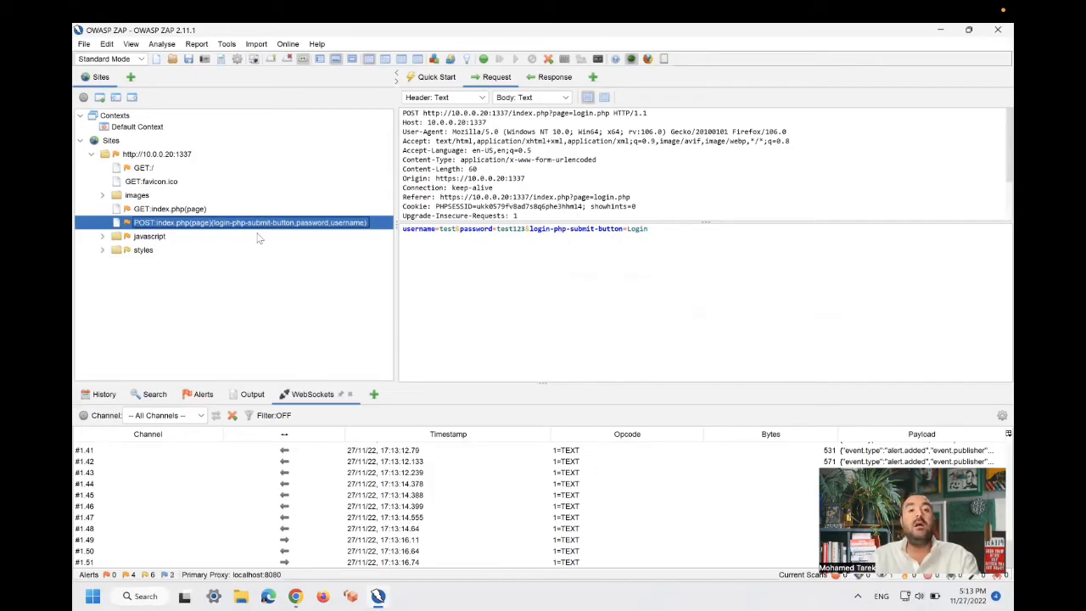
mouse_move(229, 231)
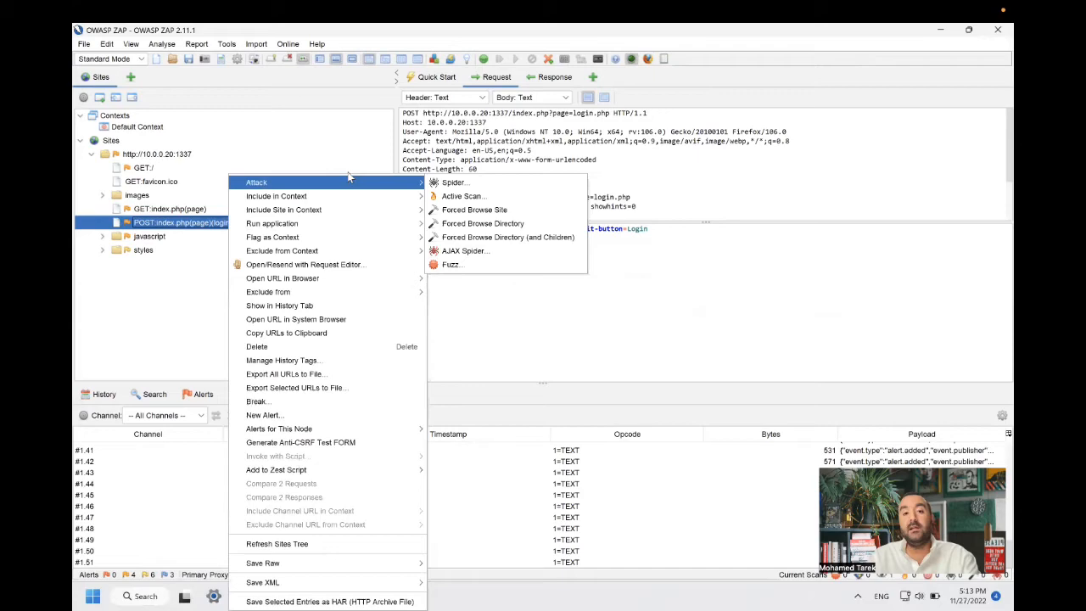
mouse_move(451, 265)
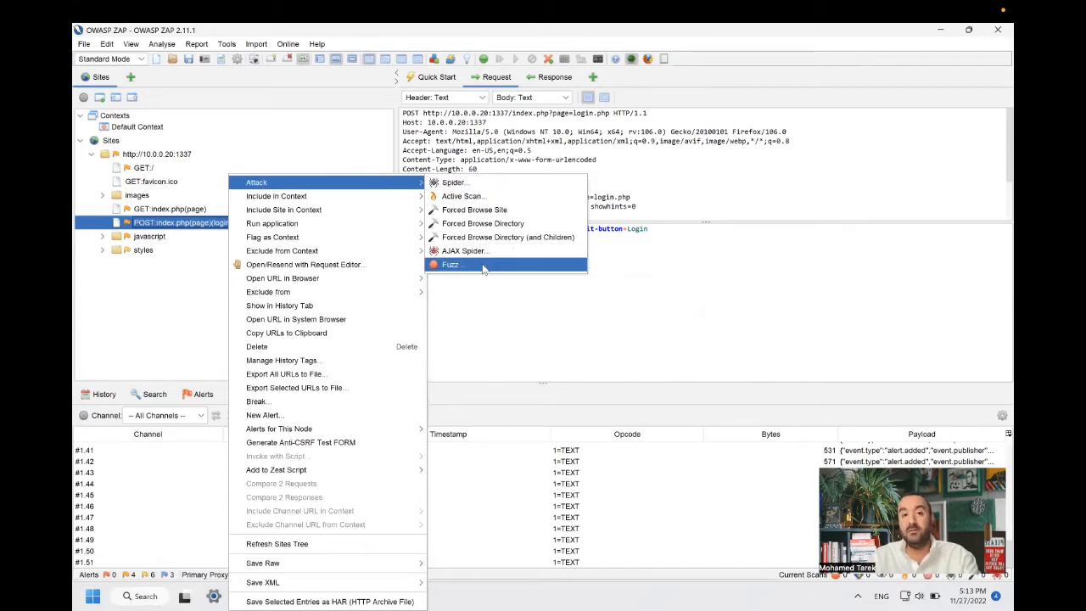
Step: Start Attack > Fuzz on the login POST request
left_click(451, 264)
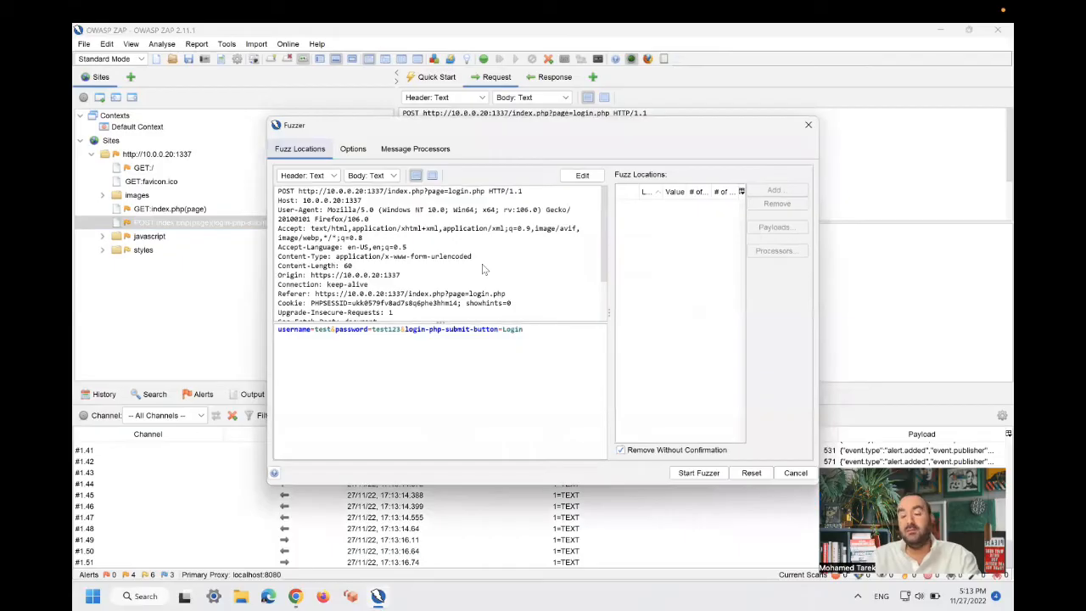
mouse_move(336, 351)
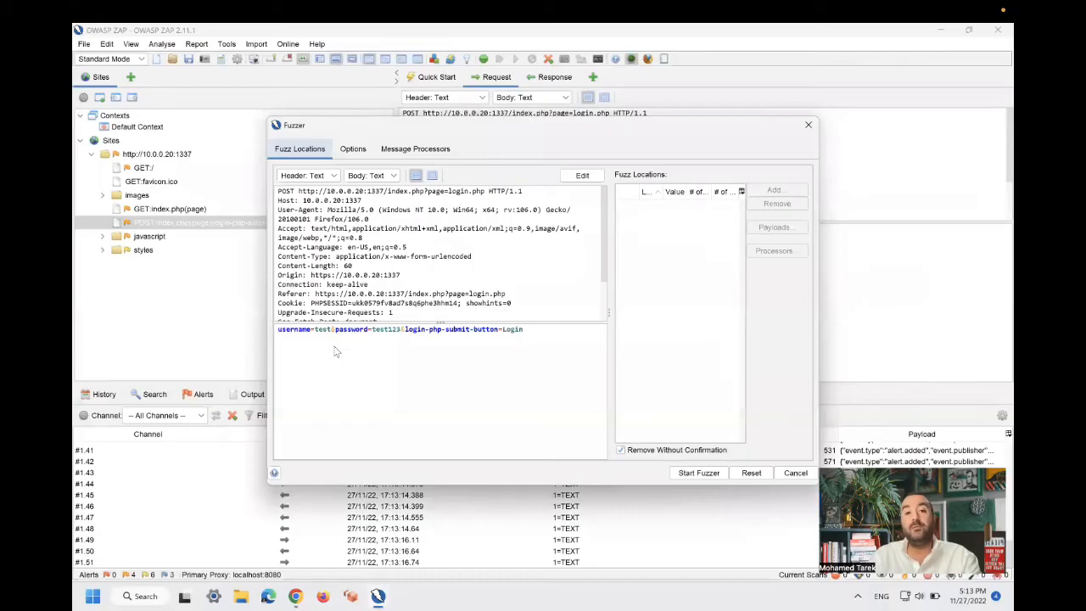
mouse_move(322, 333)
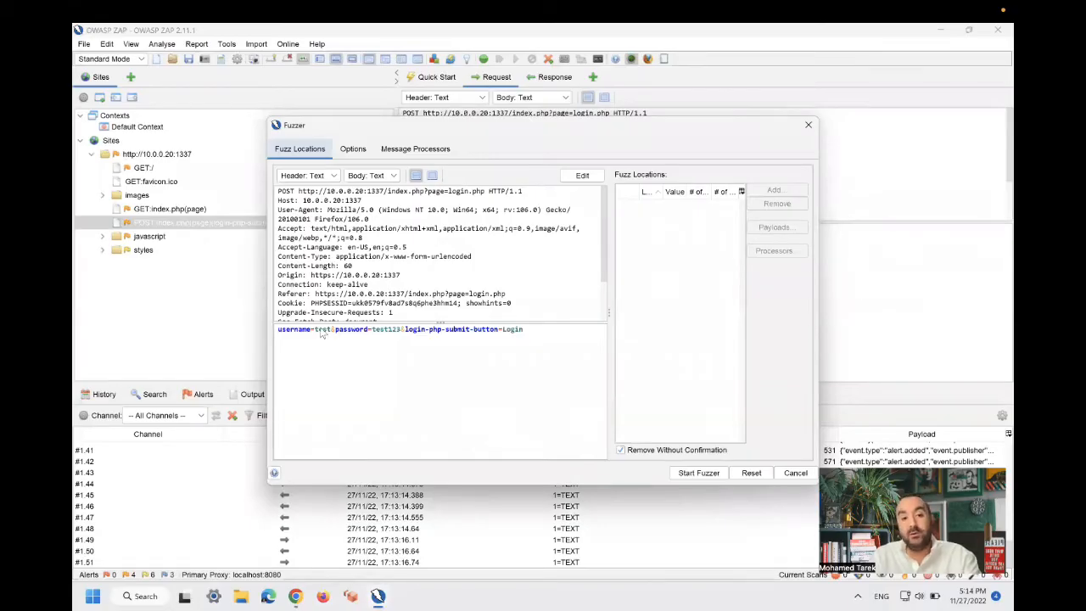
Step: Mark the username value test as a fuzz location and begin adding a payload
double_click(322, 329)
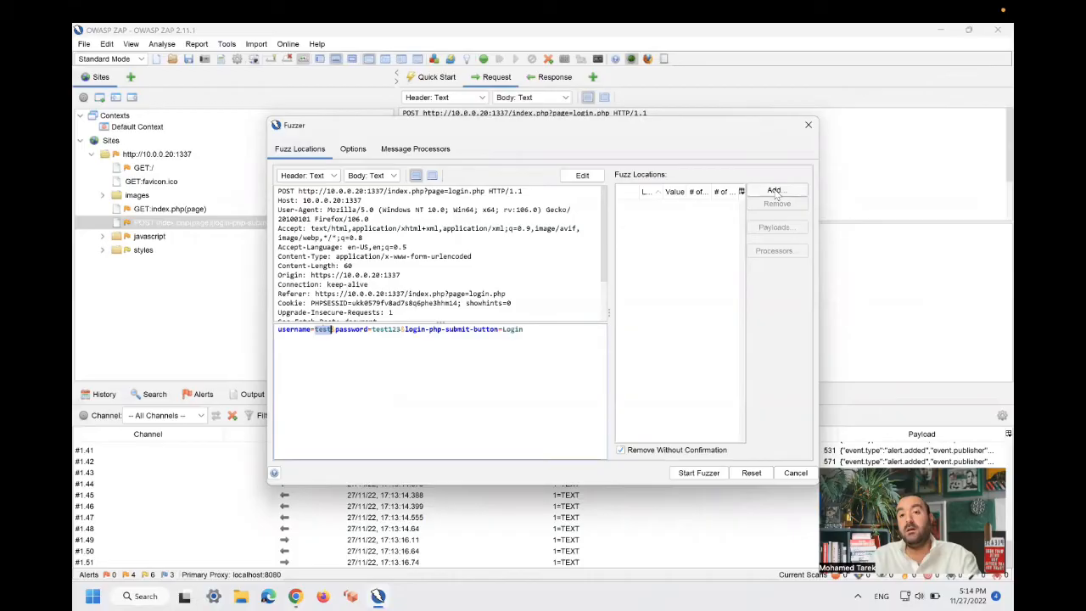
left_click(774, 190)
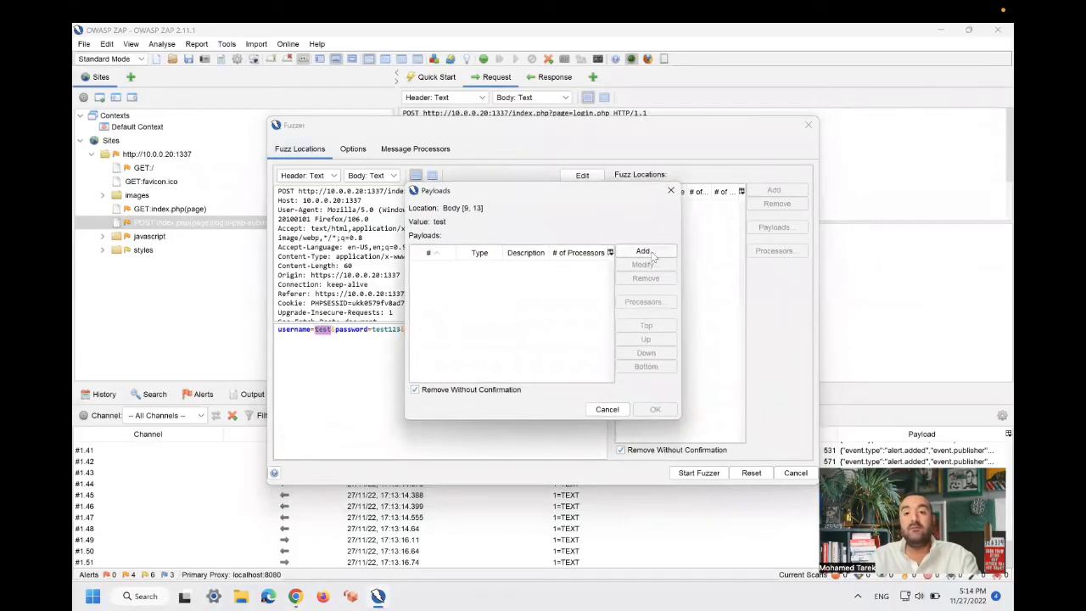
left_click(643, 251)
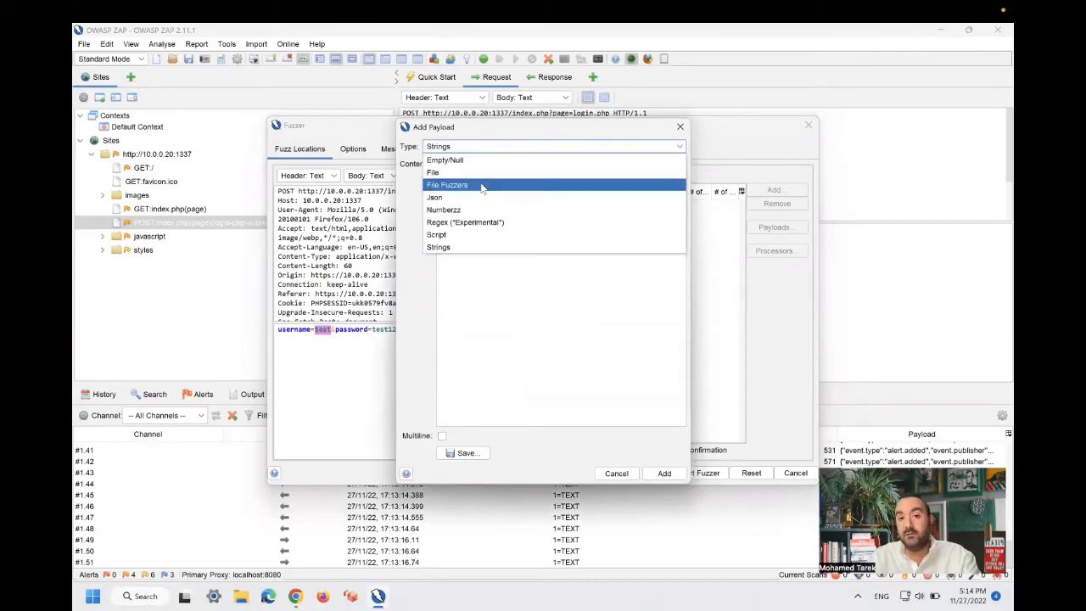
Step: Add a File Fuzzers payload using the fuzzdb attack sql-injection lists (GenericBlind.txt first)
left_click(448, 185)
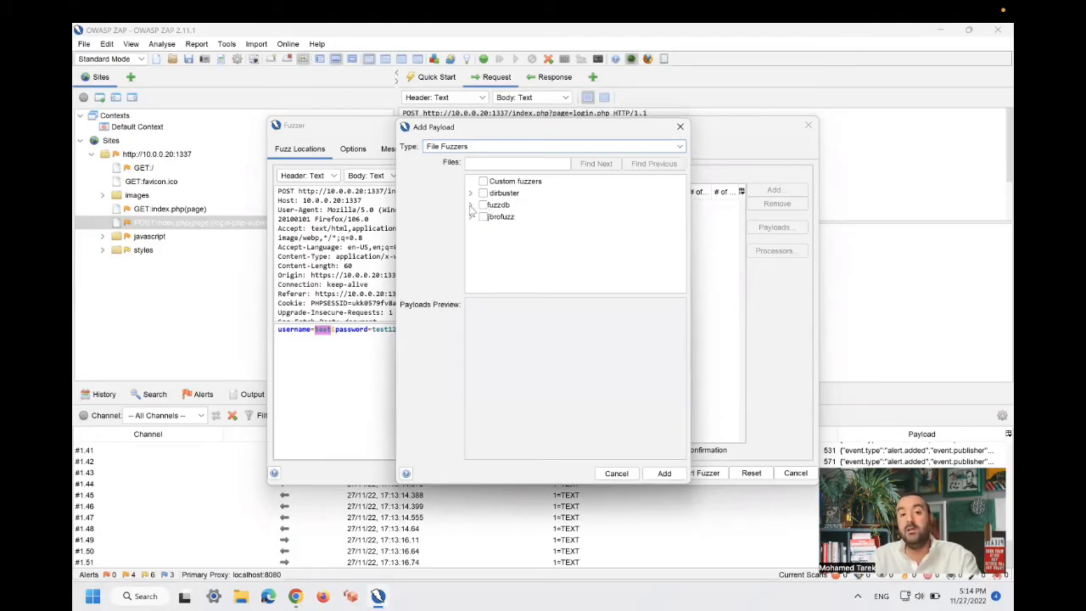
left_click(472, 204)
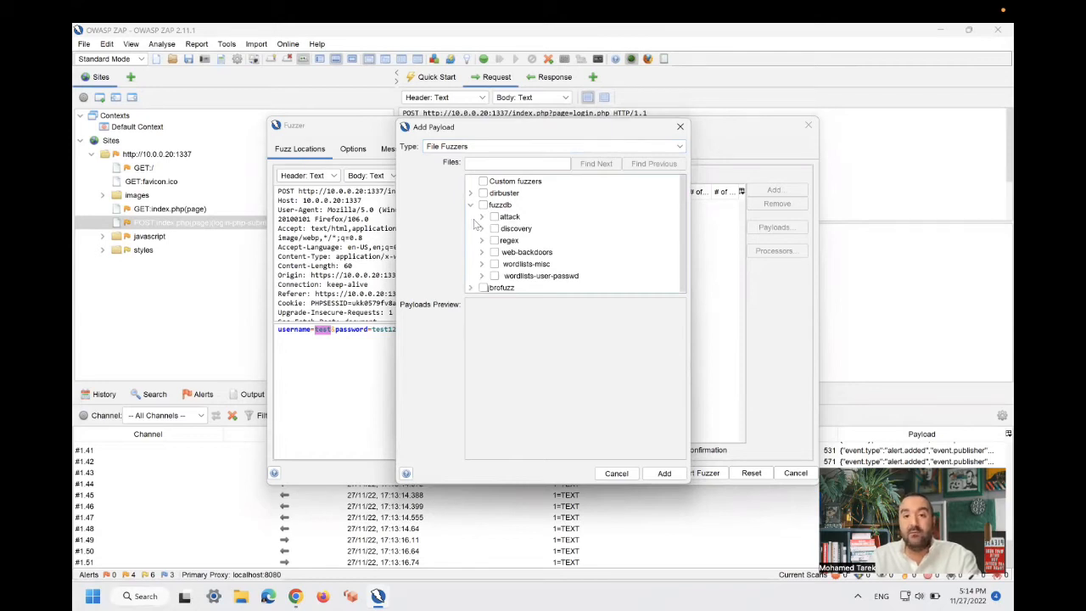
left_click(482, 217)
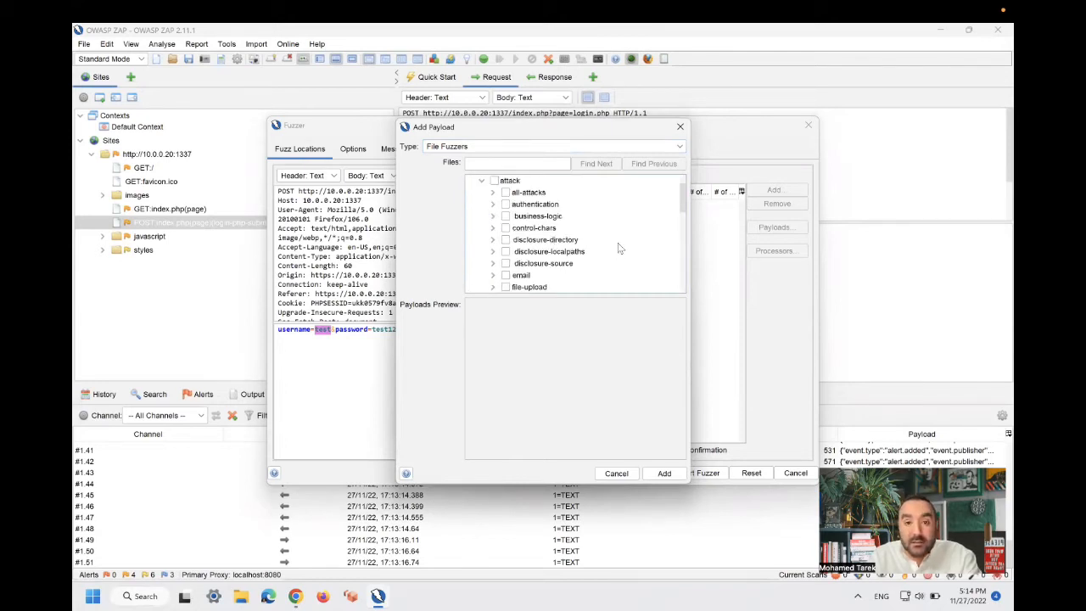
scroll("down", 3)
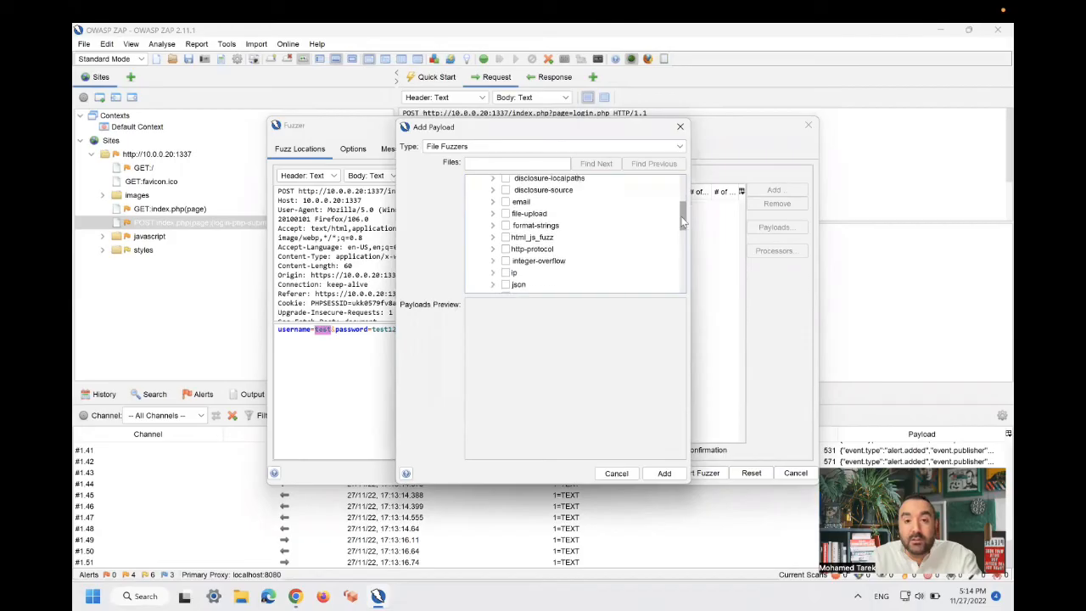
scroll("down", 3)
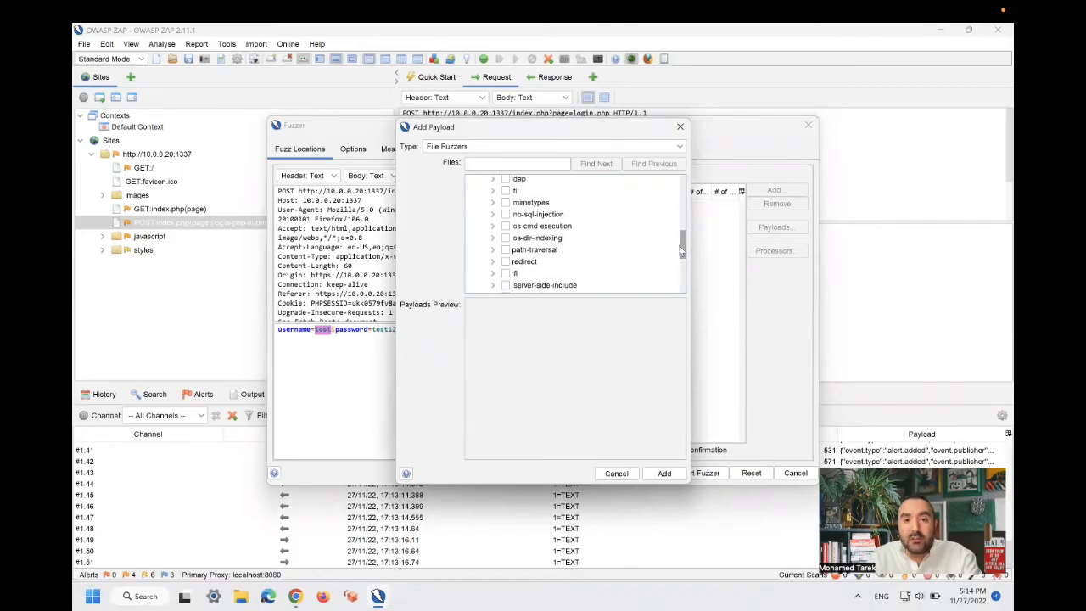
scroll("down", 3)
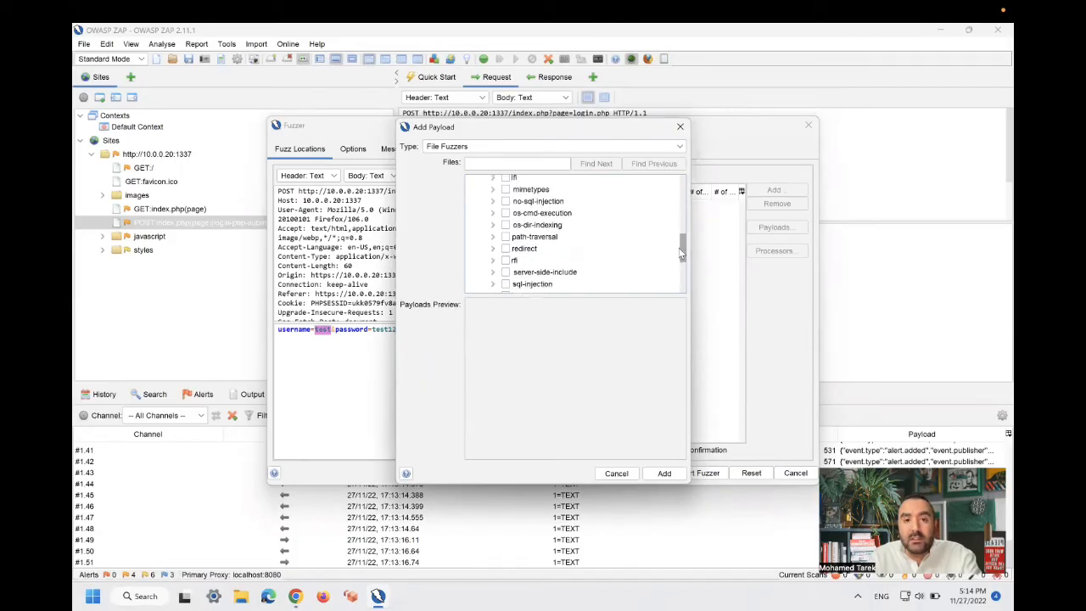
scroll("down", 3)
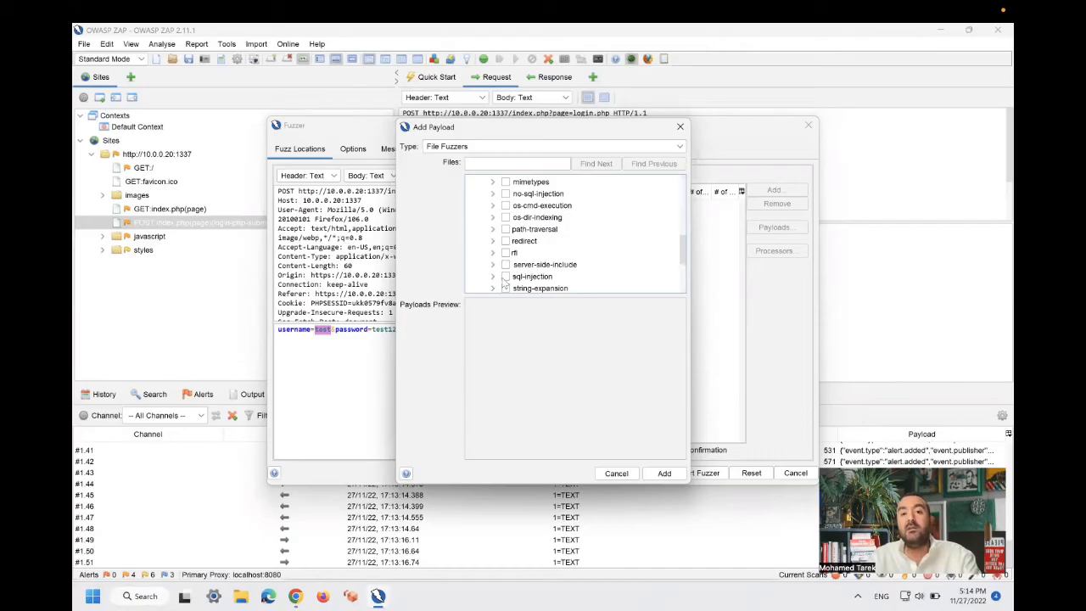
left_click(532, 274)
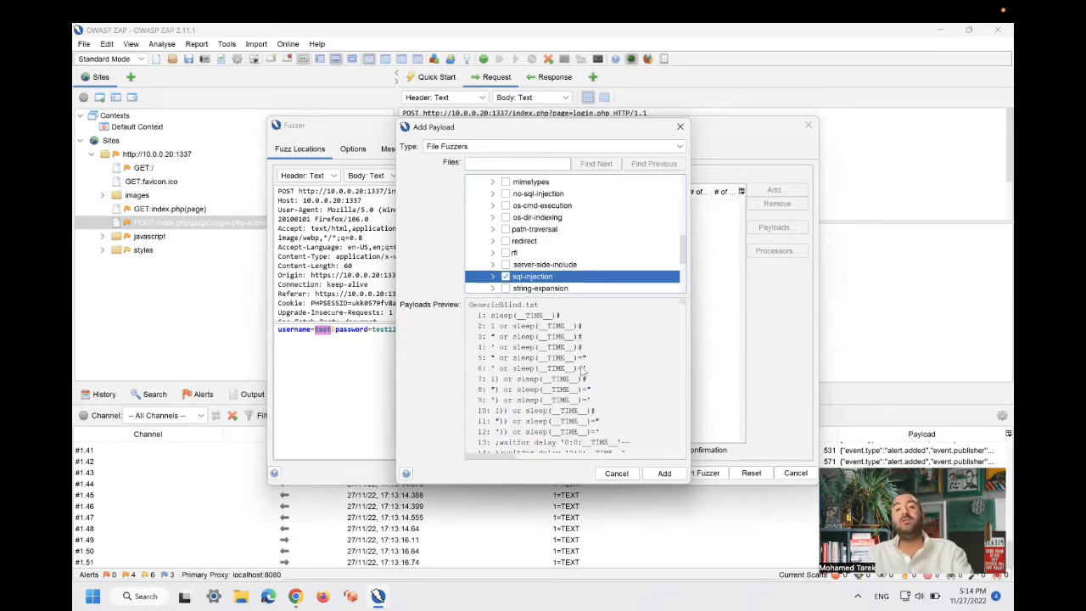
mouse_move(764, 502)
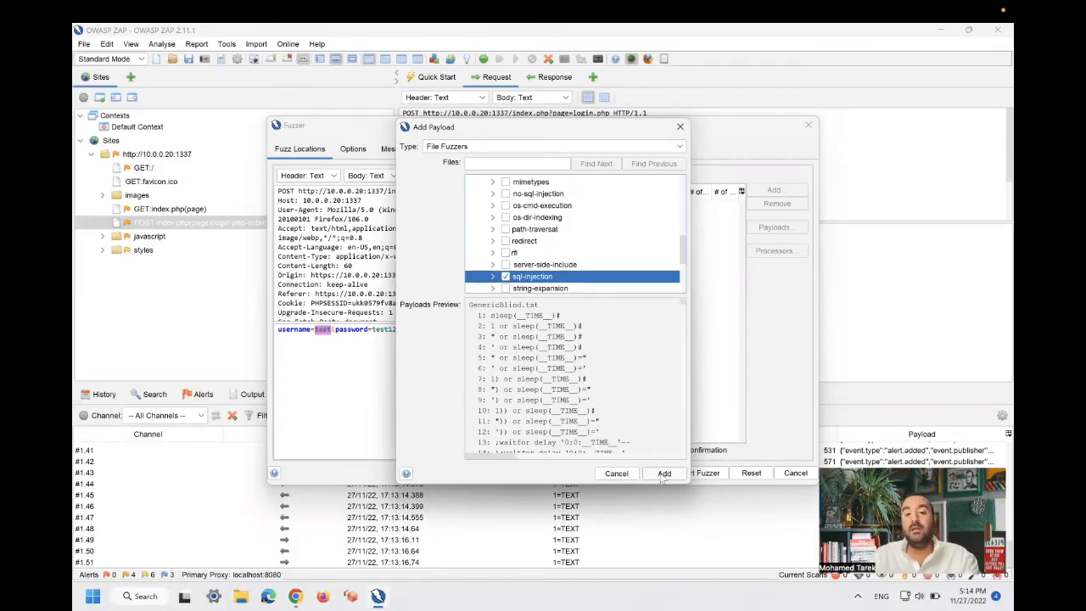
left_click(663, 472)
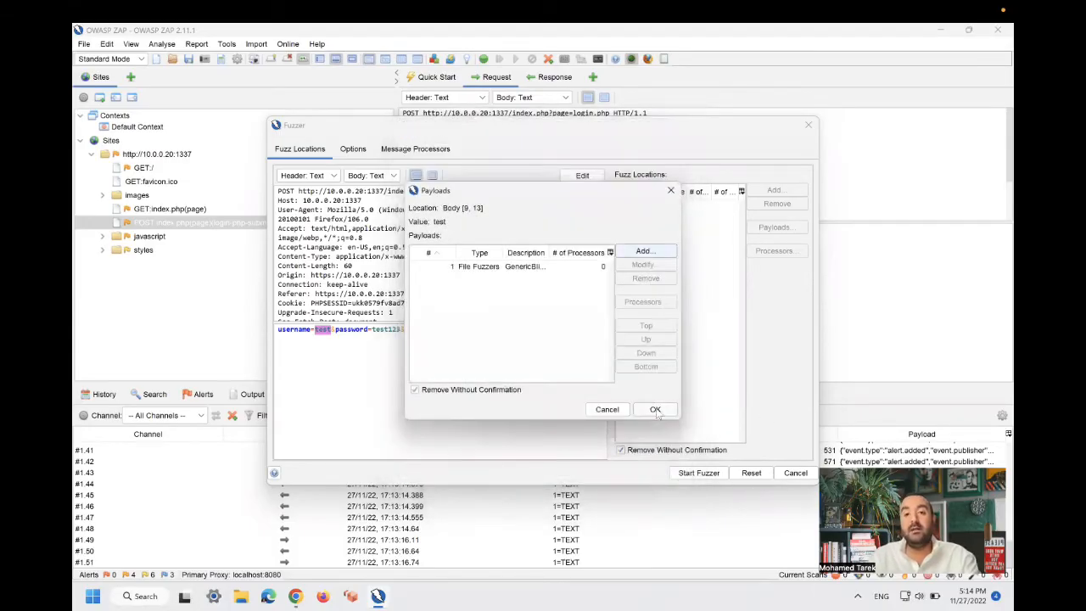
Step: Confirm the username payloads and start the fuzzer run
left_click(655, 409)
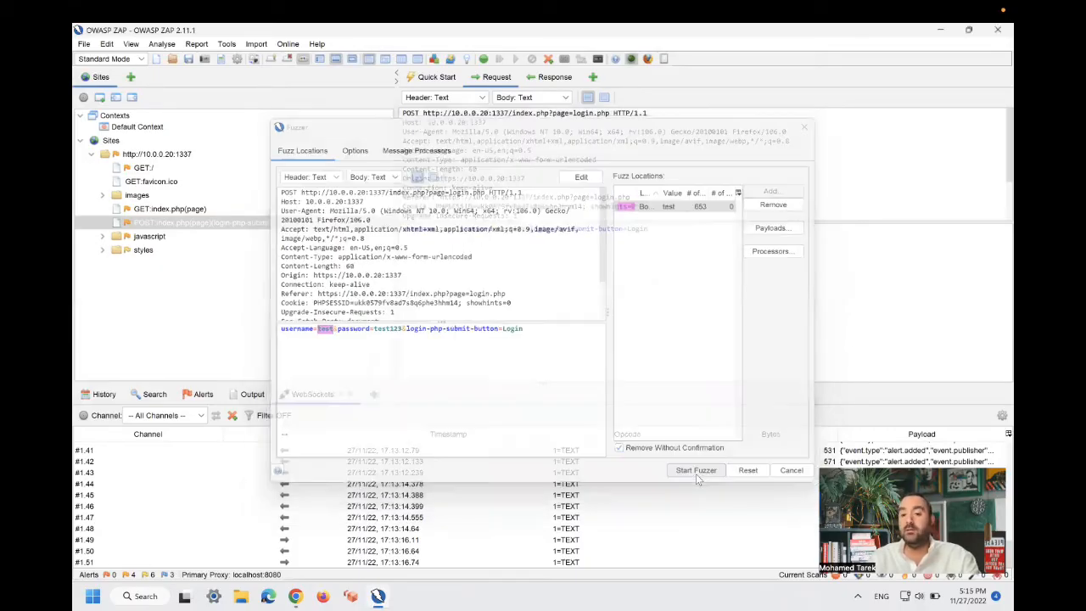
left_click(696, 469)
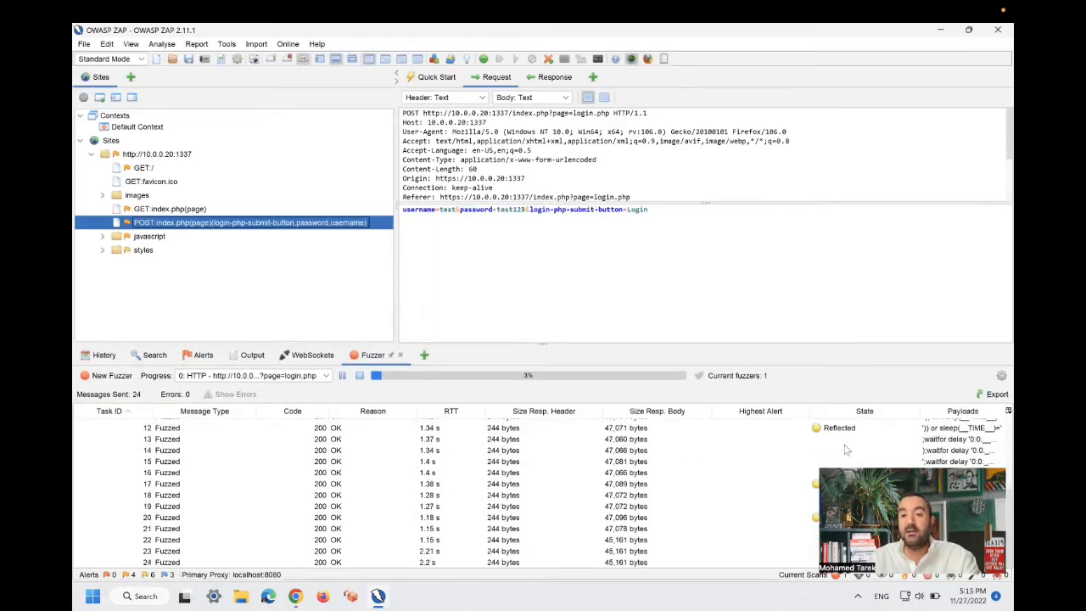
mouse_move(749, 500)
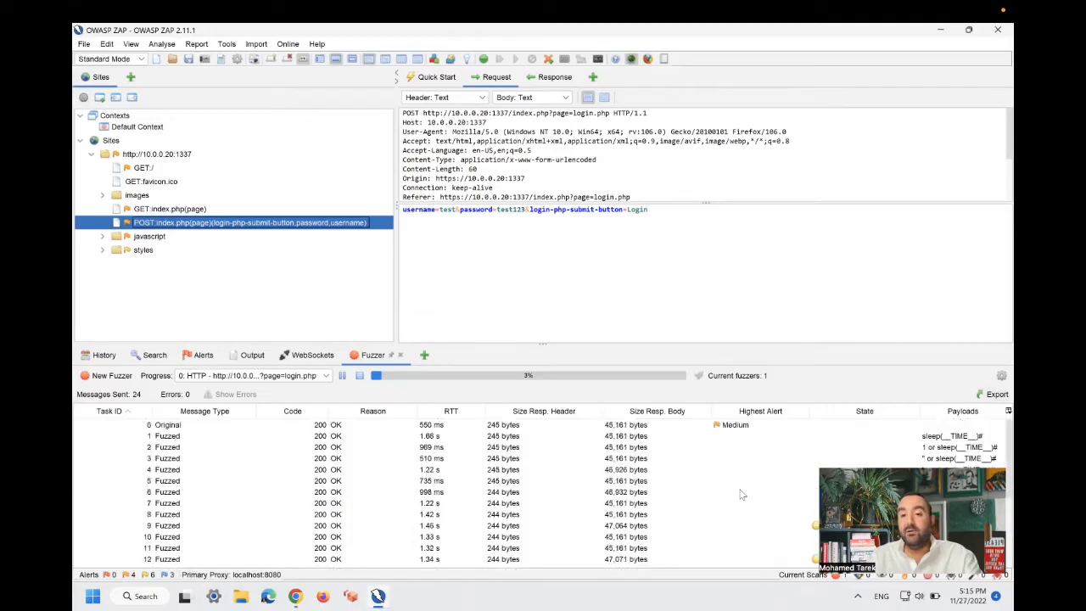
Step: Review fuzz results and view a Reflected row's response showing a MySQL syntax error
scroll("down", 3)
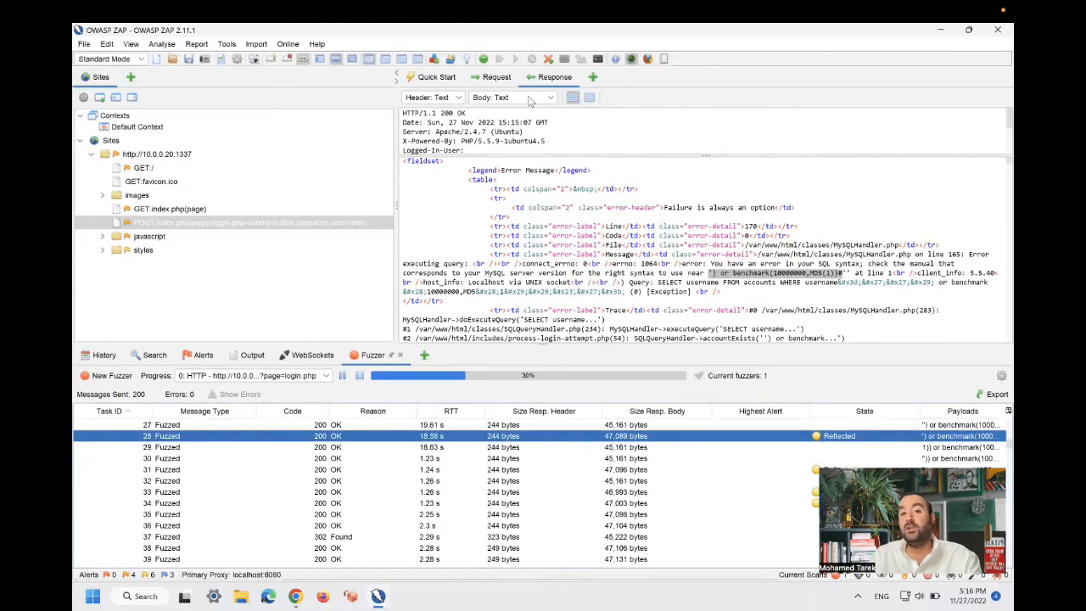
Step: Show the reflected response body as a rendered HTML page
left_click(549, 96)
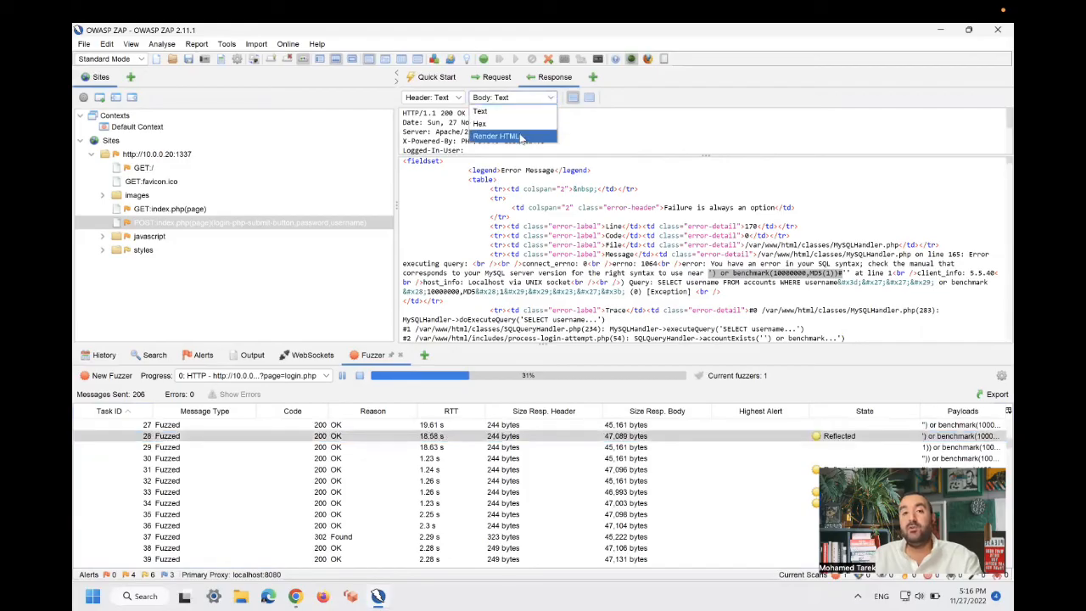
left_click(495, 136)
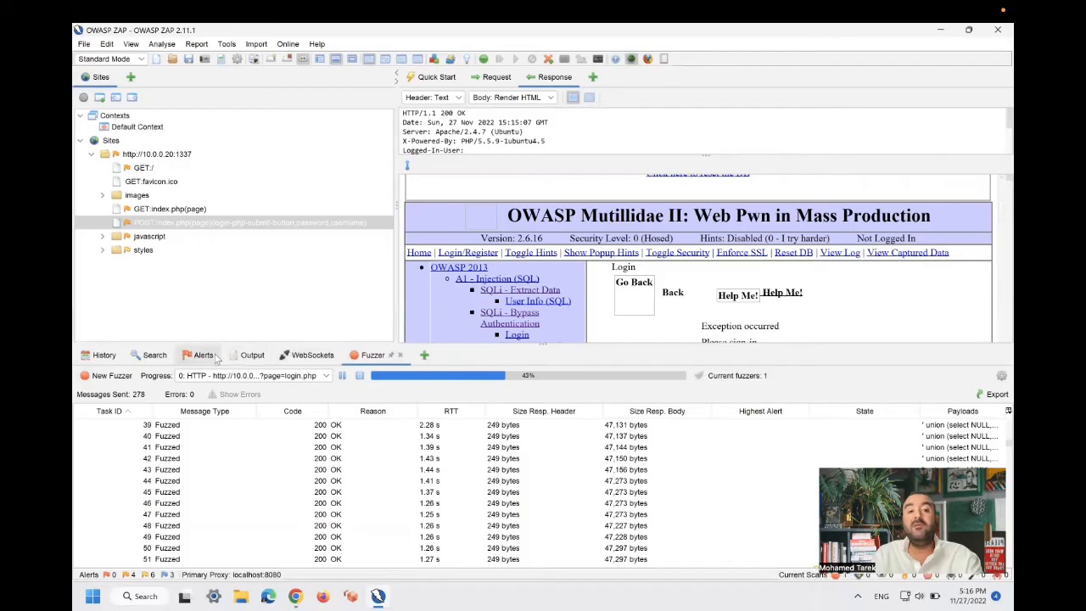
Step: Review the raised Alerts, then return to the Fuzzer results with the Reflected admin-login row
left_click(204, 354)
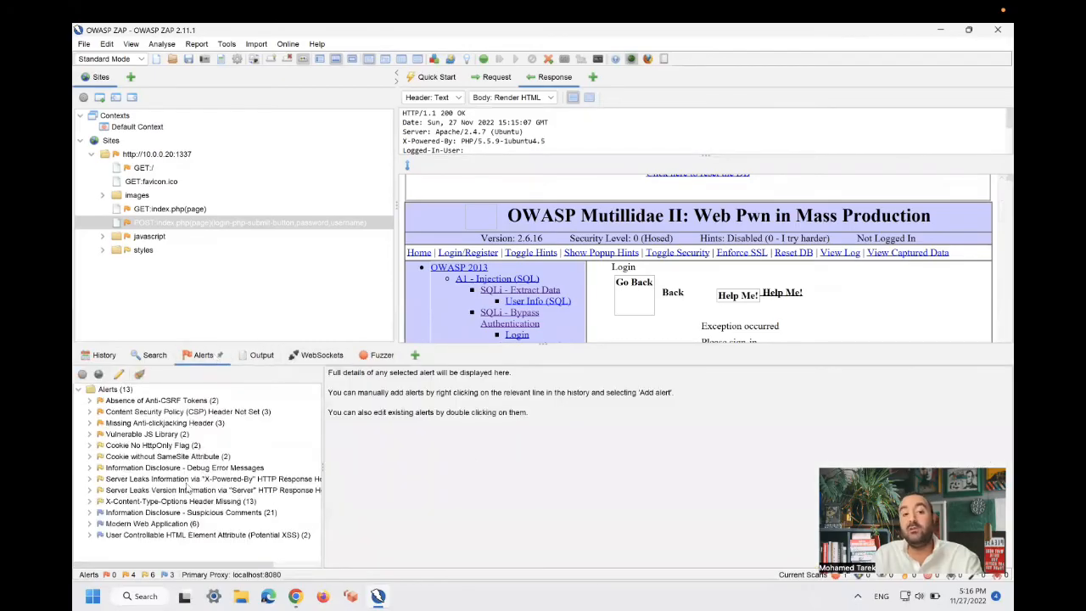
left_click(373, 355)
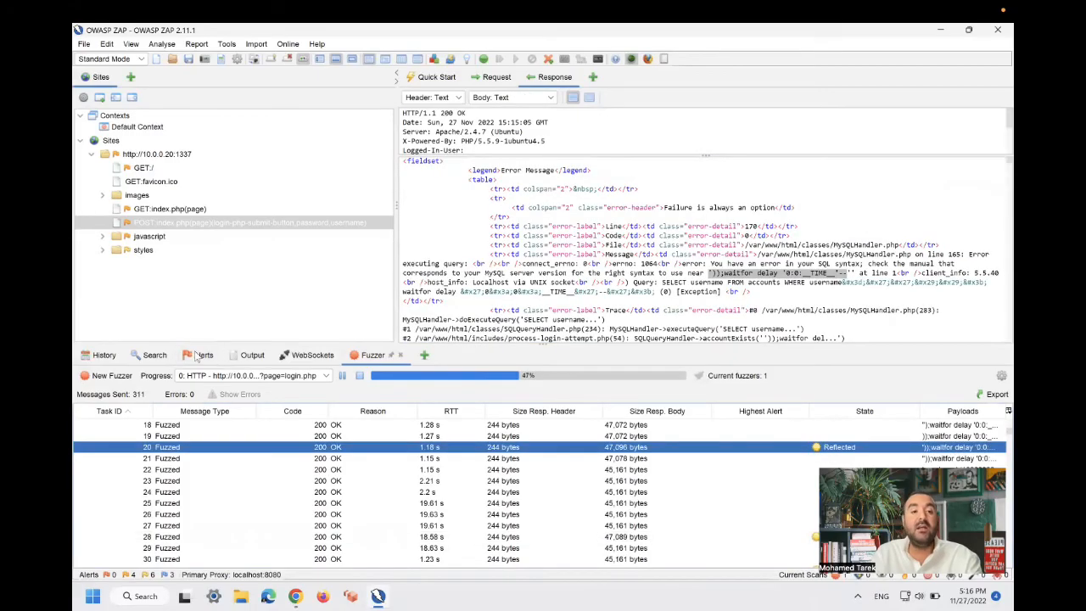
left_click(203, 354)
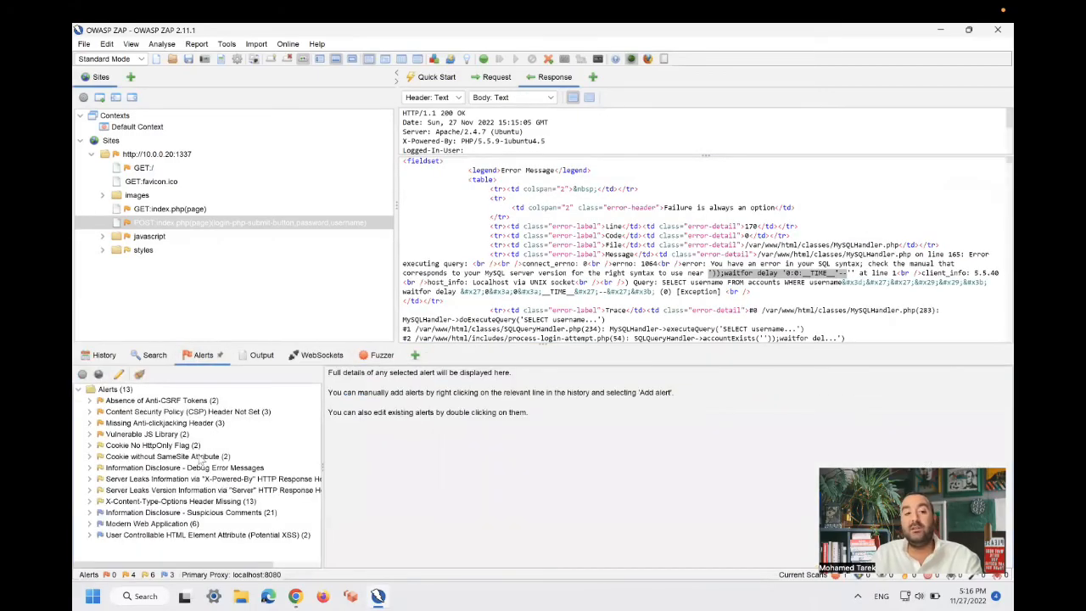
left_click(373, 355)
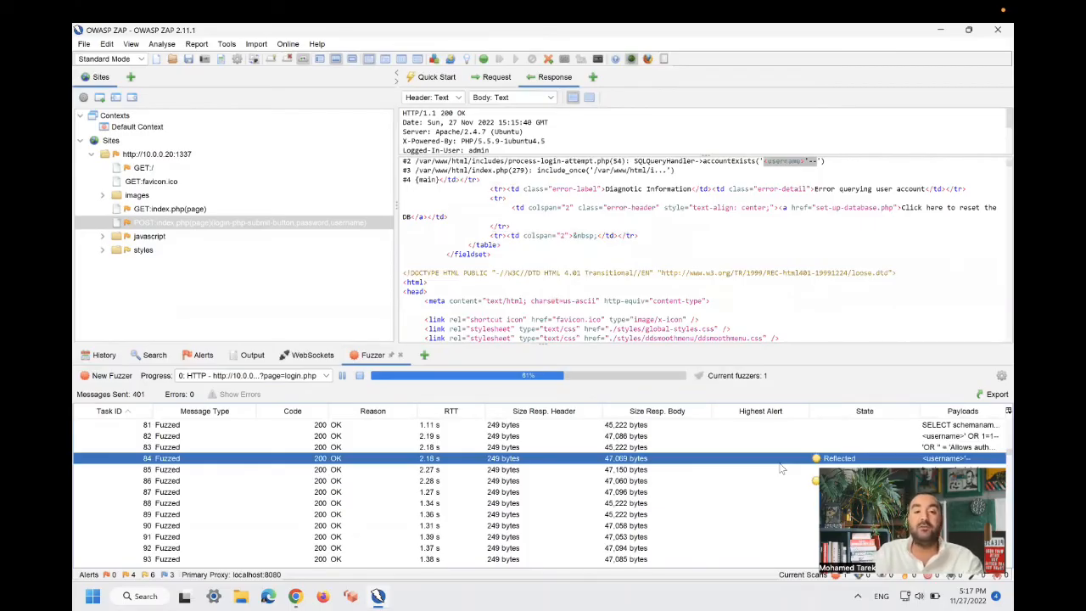
mouse_move(522, 431)
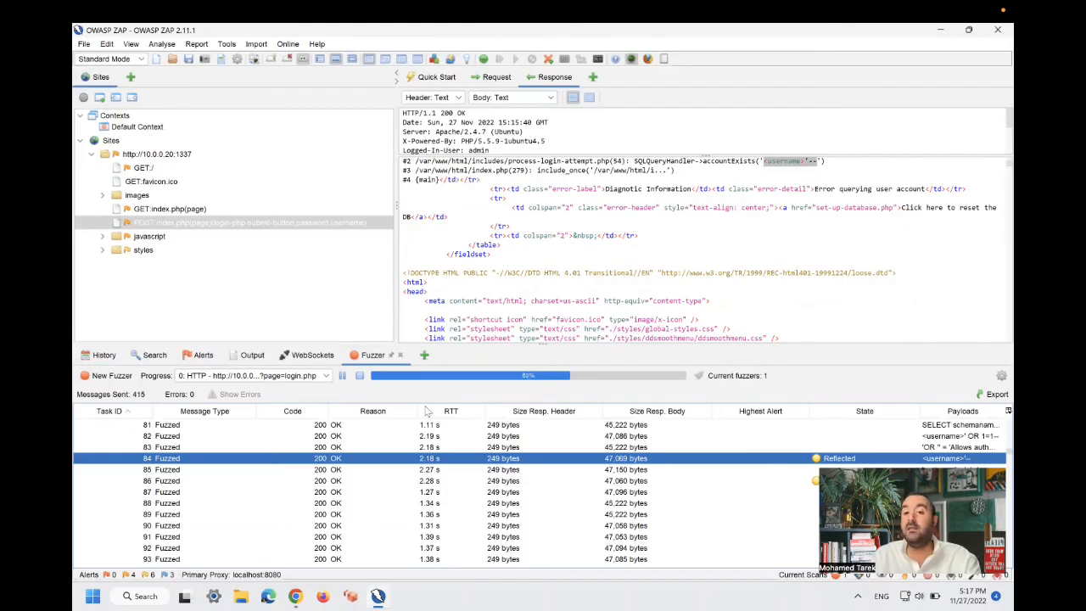
mouse_move(695, 444)
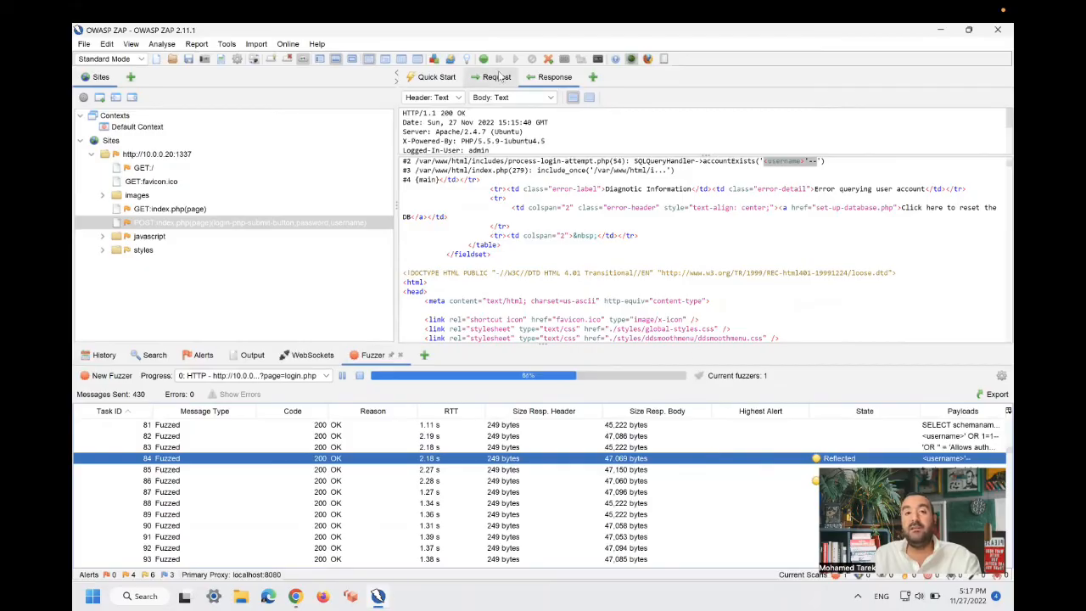
Step: Compare the admin-login result's request payload with its response and render it as the Mutillidae page
left_click(495, 77)
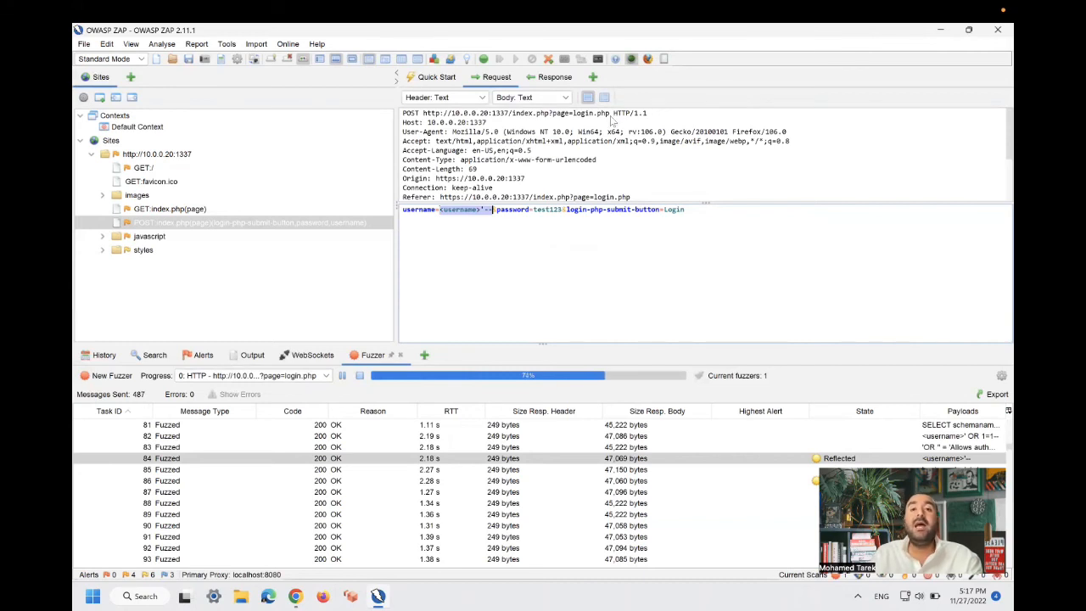
left_click(553, 77)
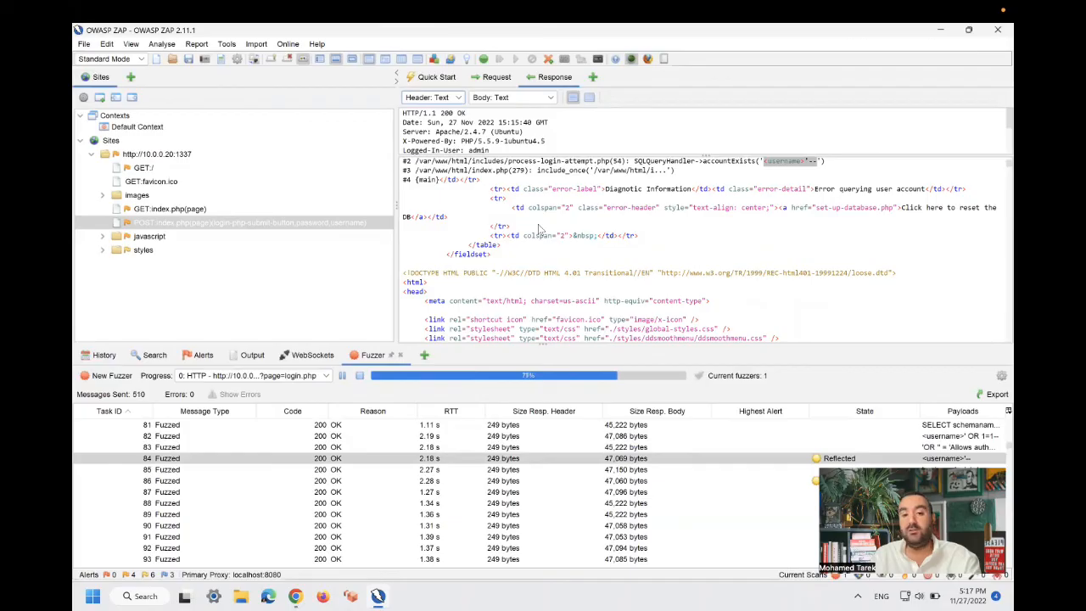
left_click(495, 77)
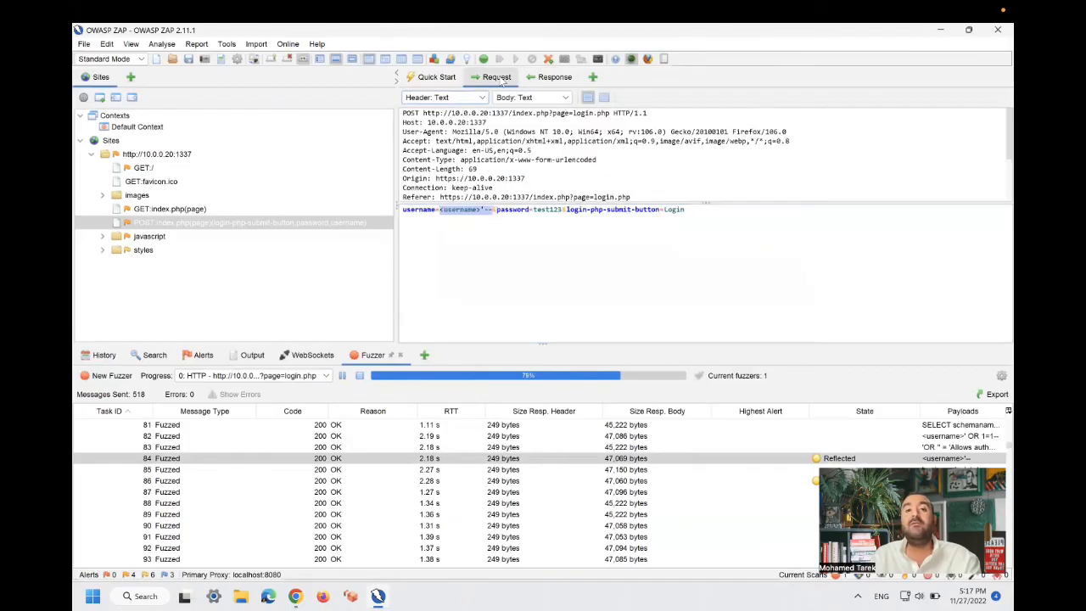
scroll("down", 3)
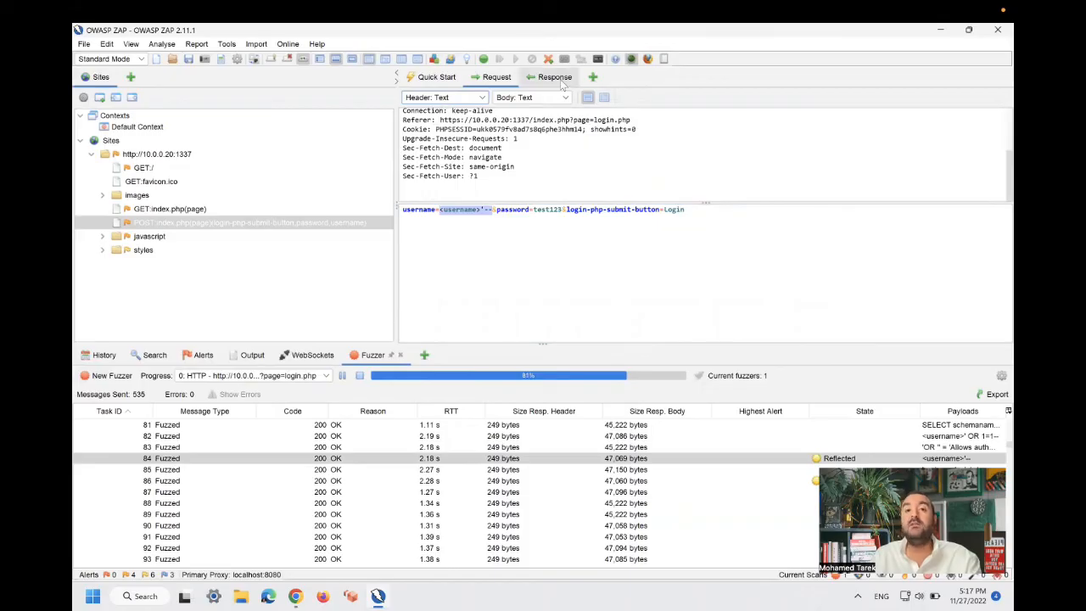
left_click(553, 76)
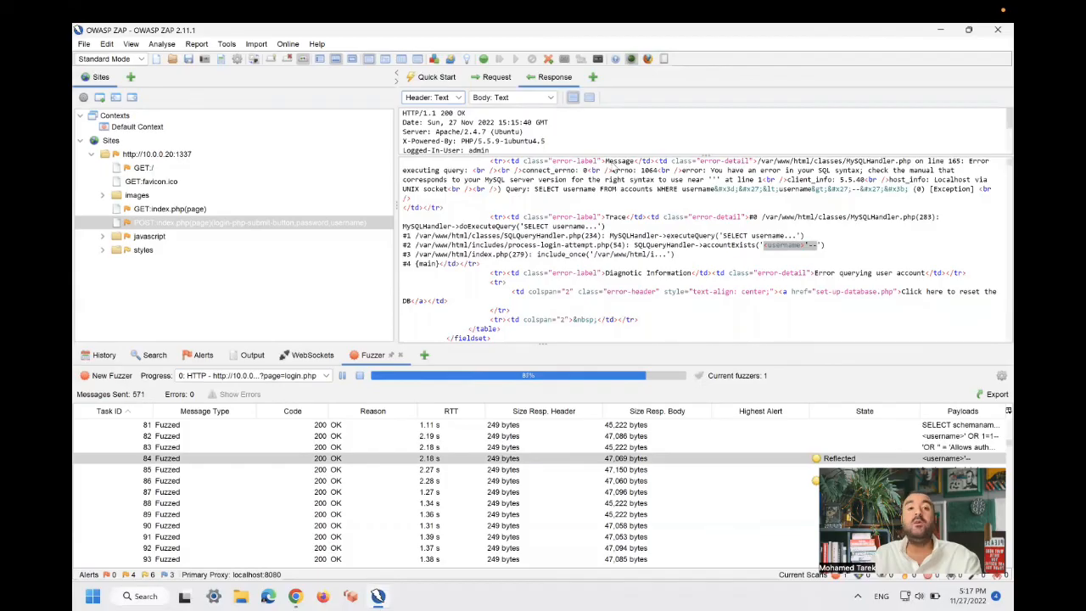
left_click(509, 96)
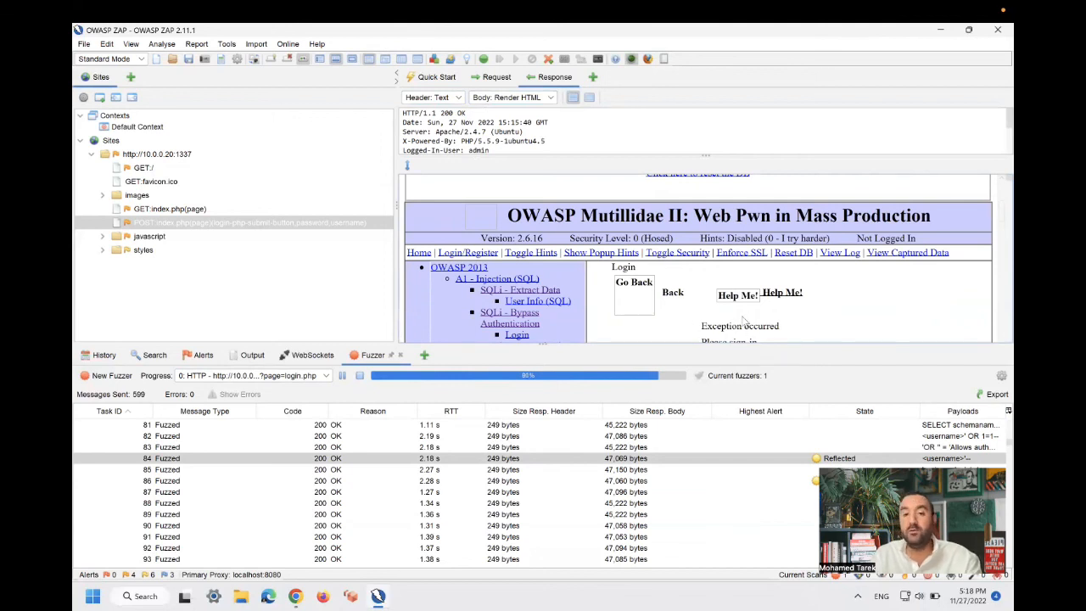
mouse_move(726, 269)
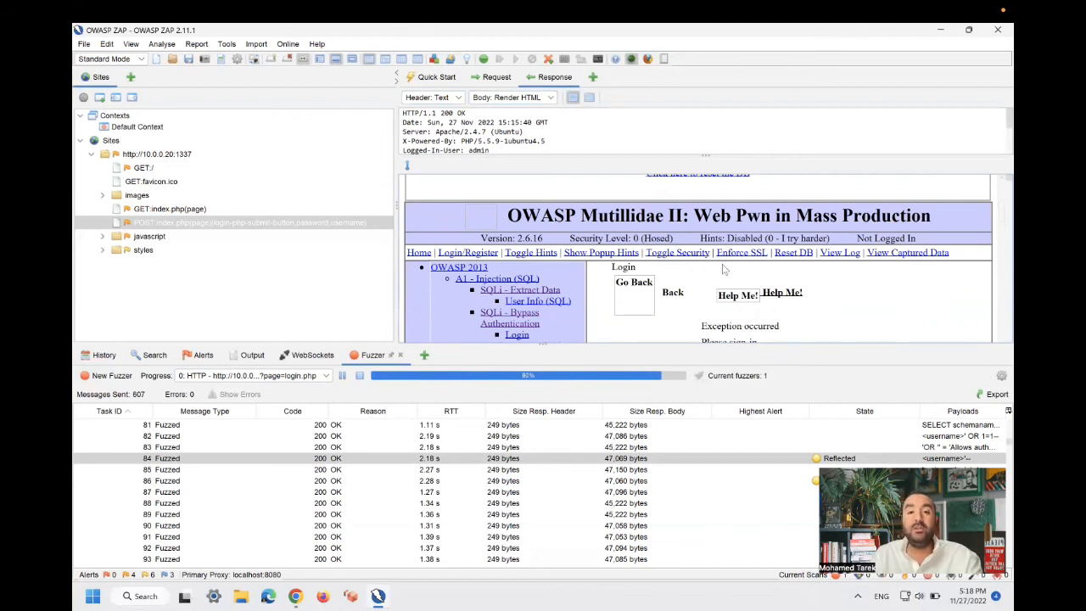